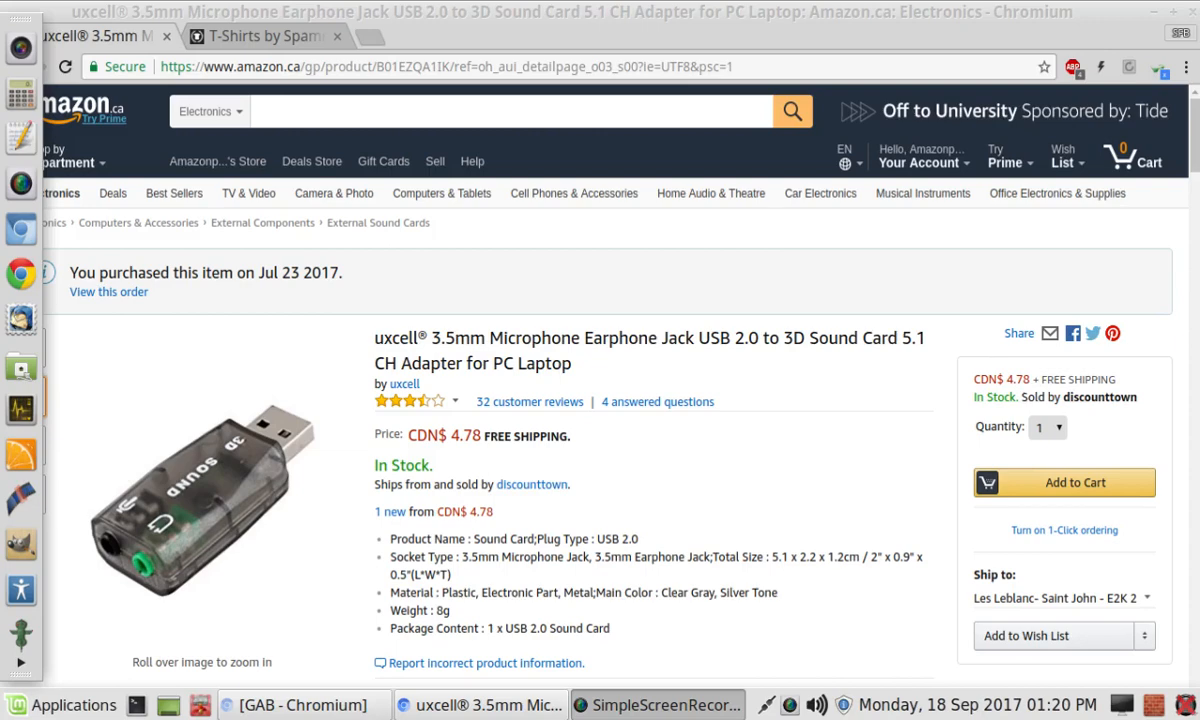
pyautogui.moveTo(575, 380)
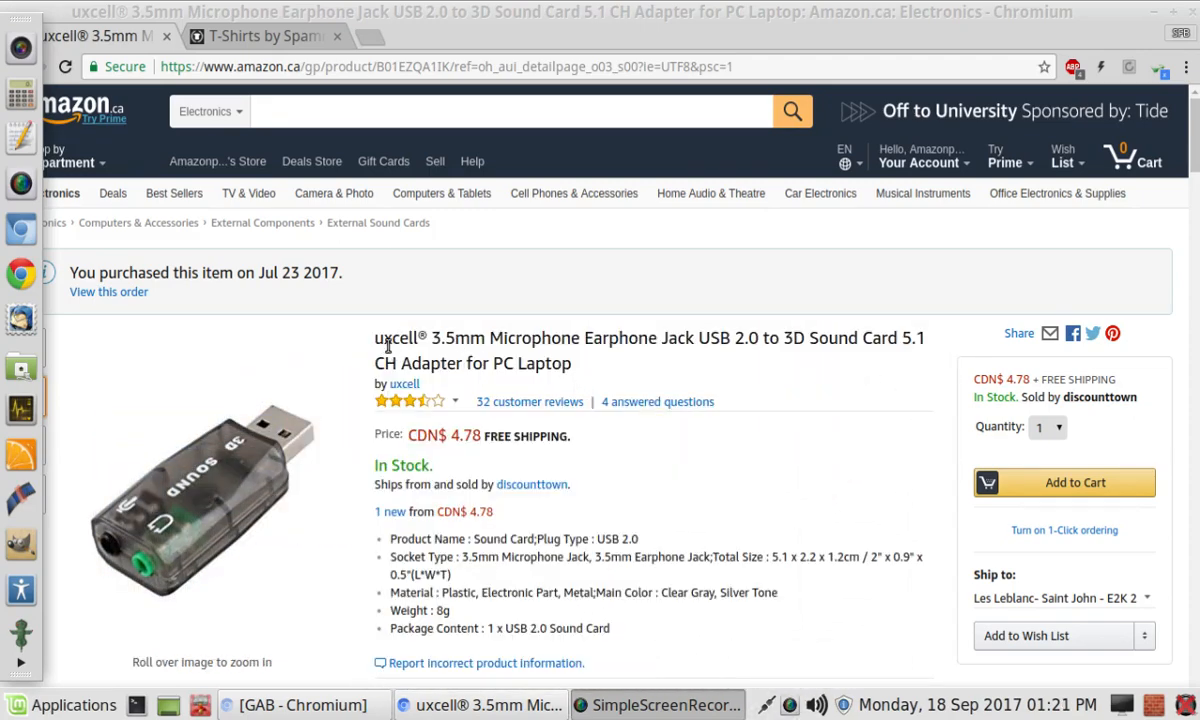
pyautogui.moveTo(815, 365)
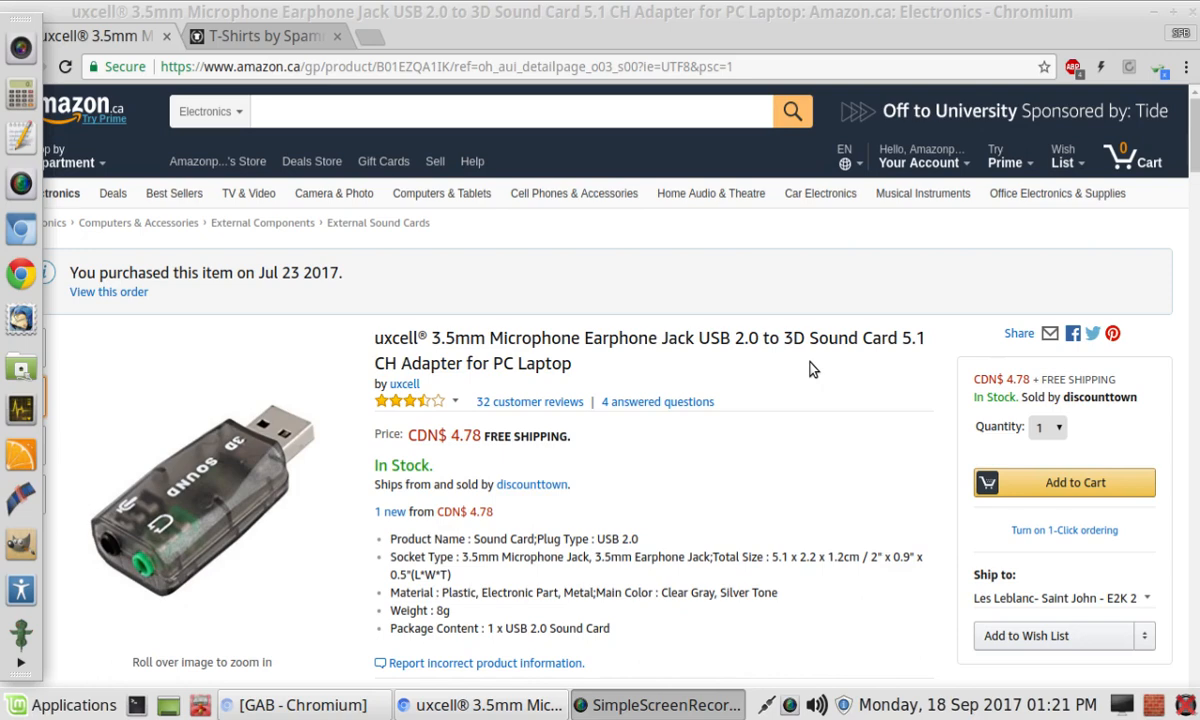
pyautogui.moveTo(390, 528)
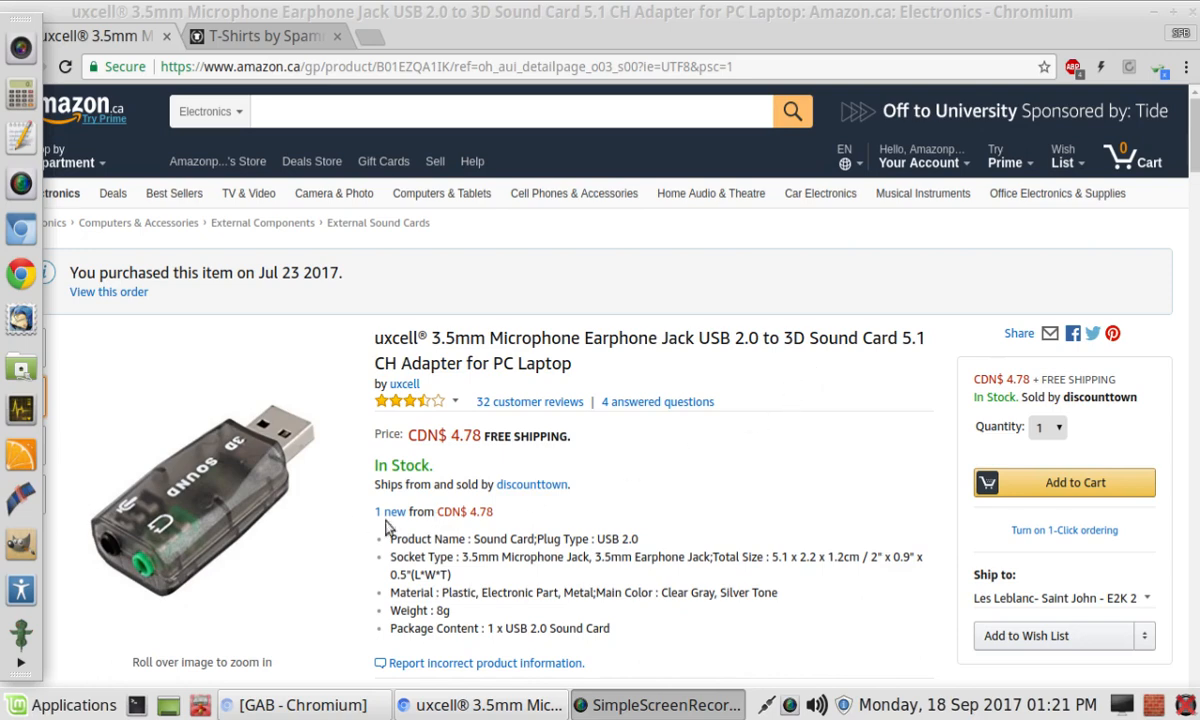
pyautogui.moveTo(690, 502)
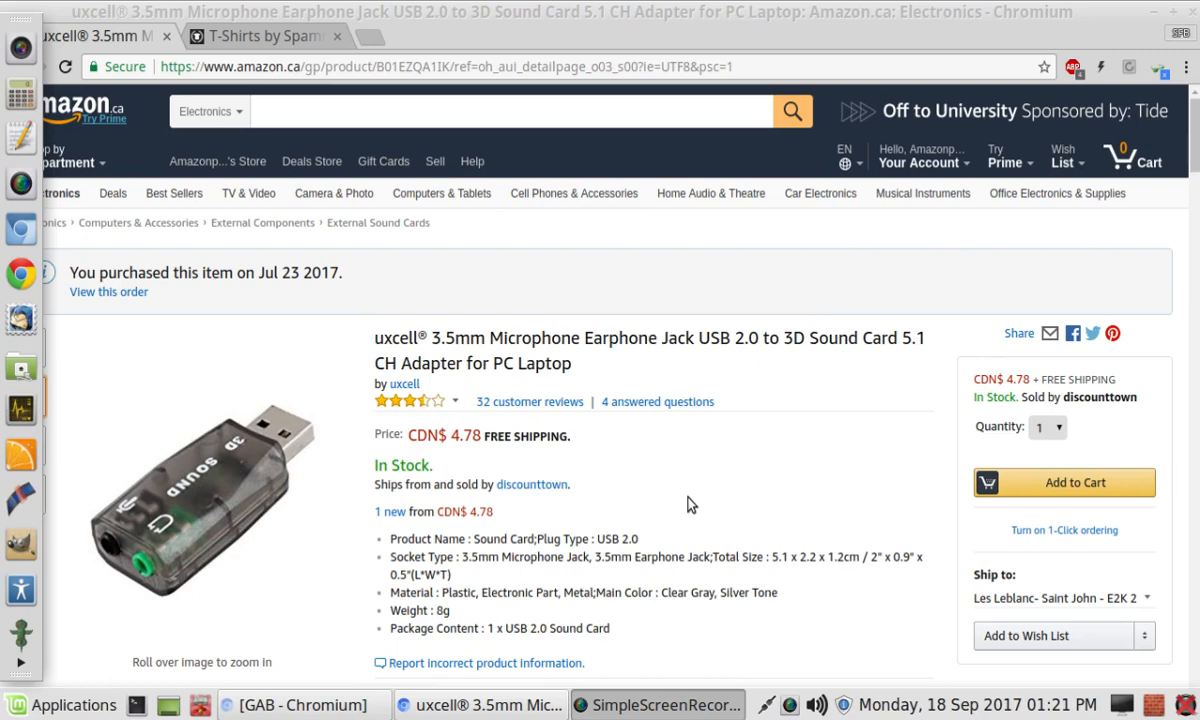
pyautogui.moveTo(783, 492)
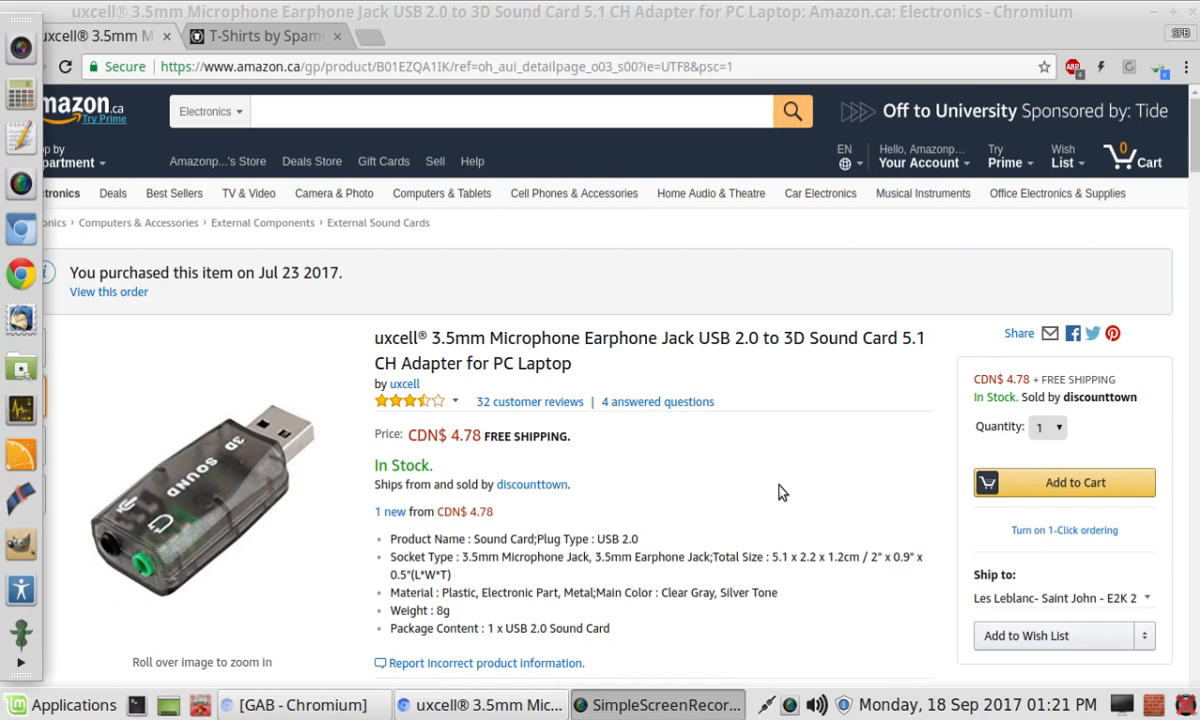
# Bring up Volume Control from the taskbar and enlarge its window to fill the screen
pyautogui.scroll(-3)
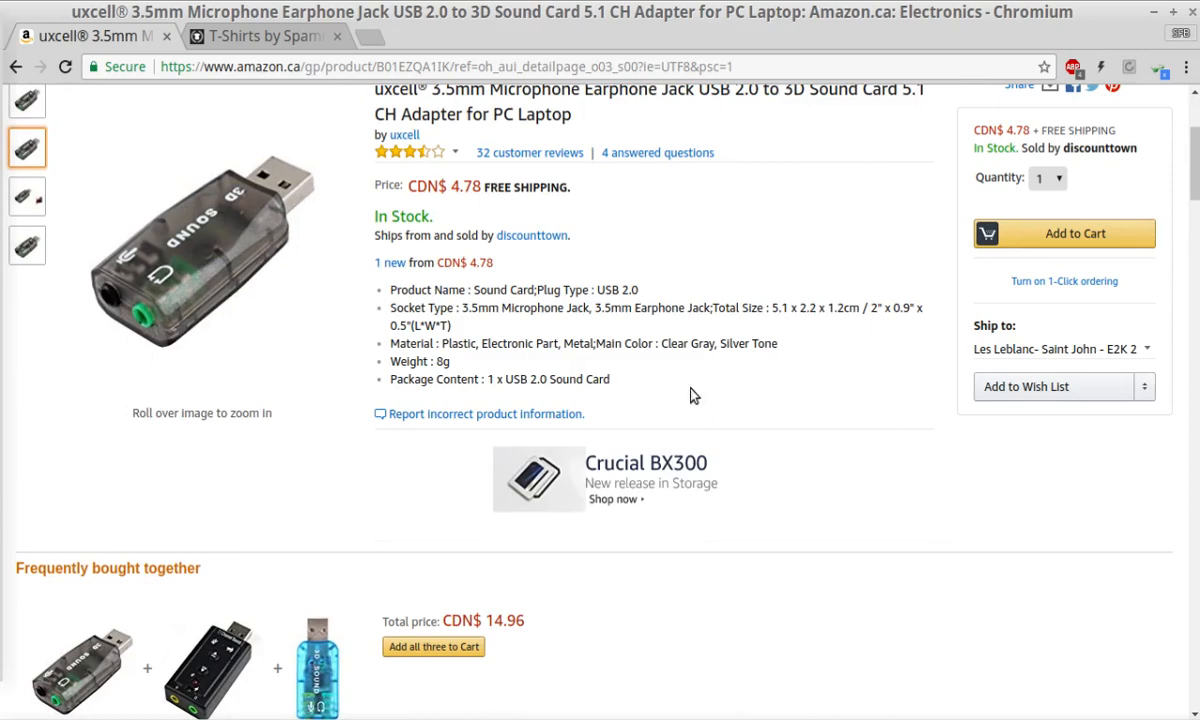
pyautogui.scroll(-3)
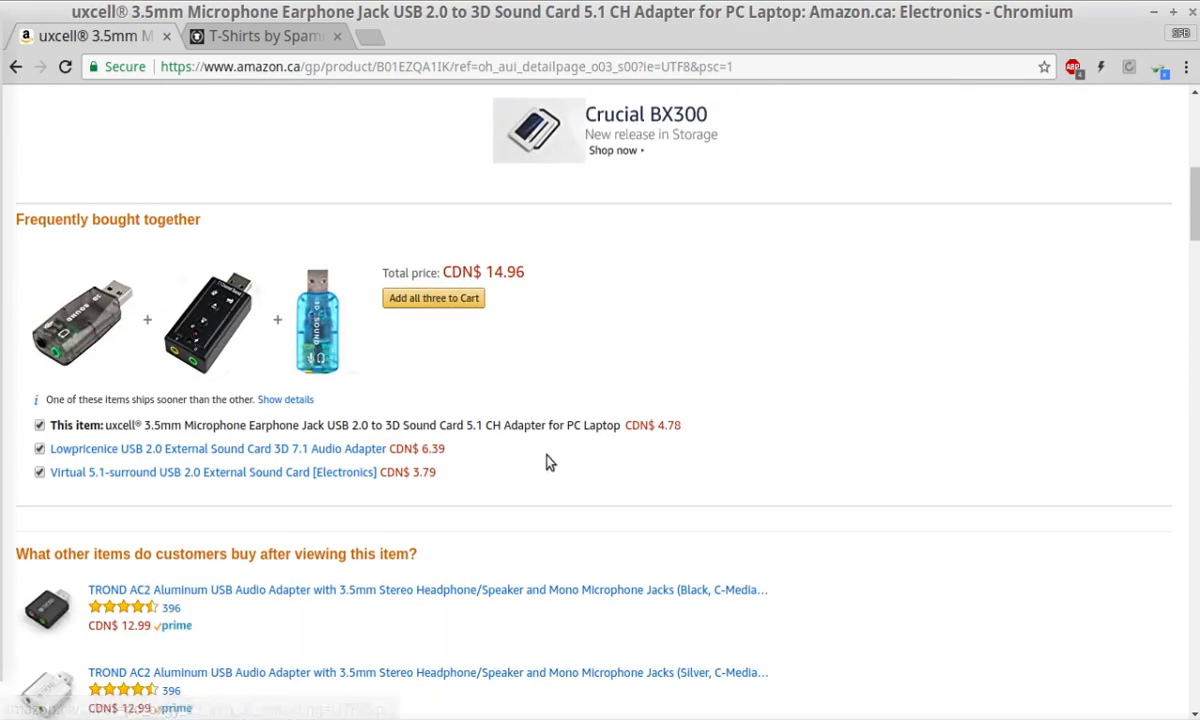
pyautogui.scroll(-3)
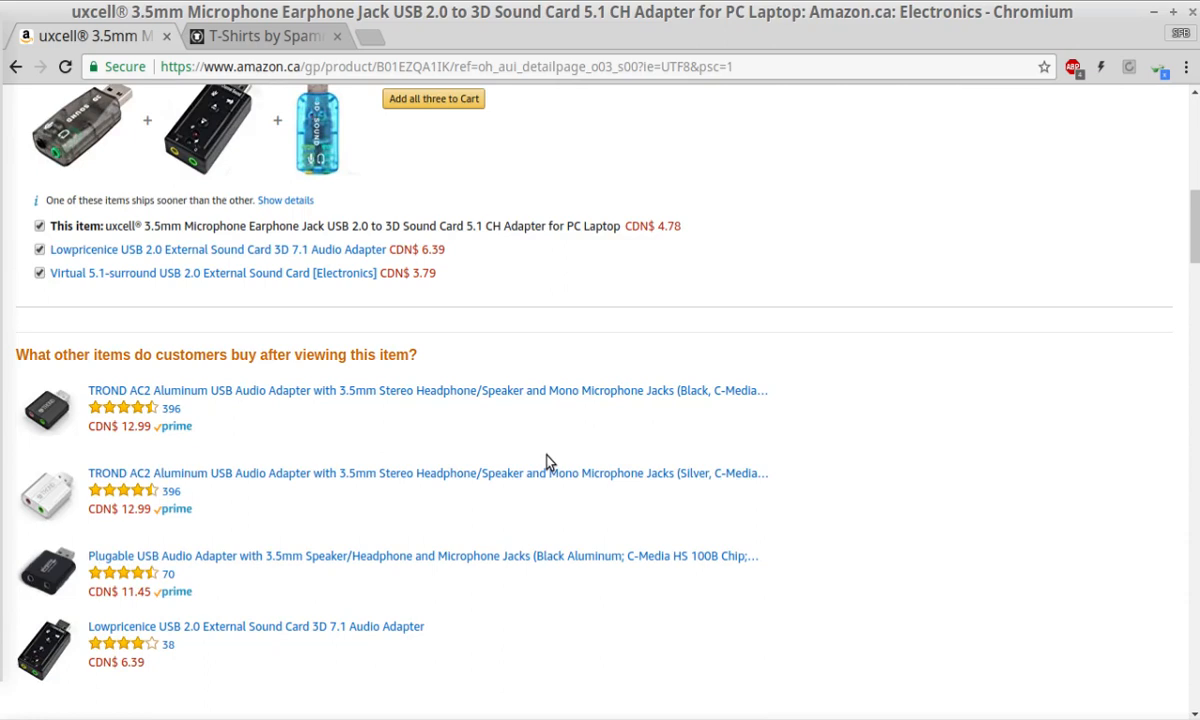
pyautogui.moveTo(947, 469)
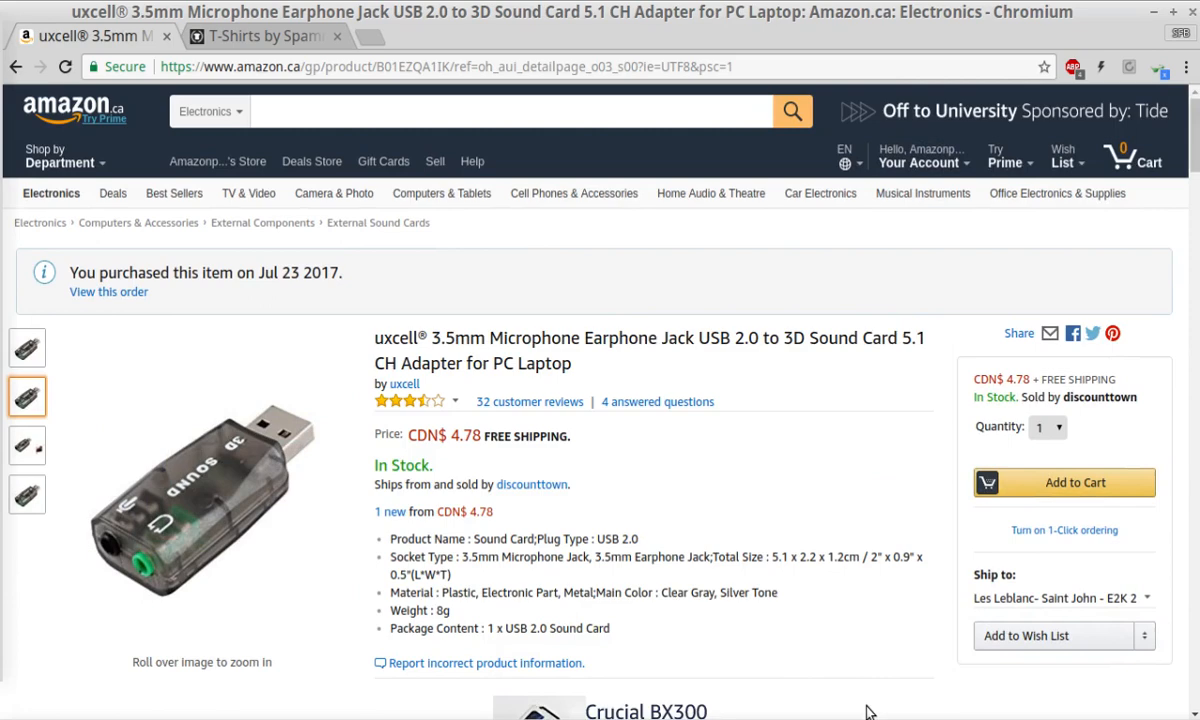
pyautogui.moveTo(870, 690)
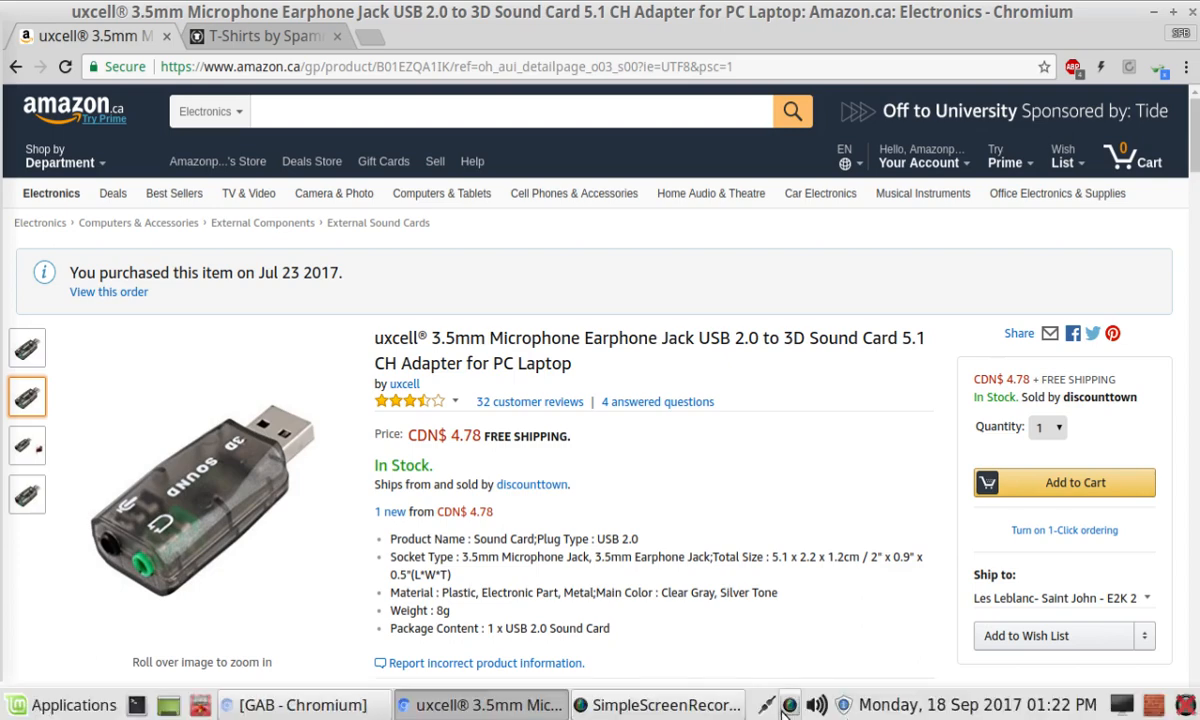
pyautogui.click(817, 705)
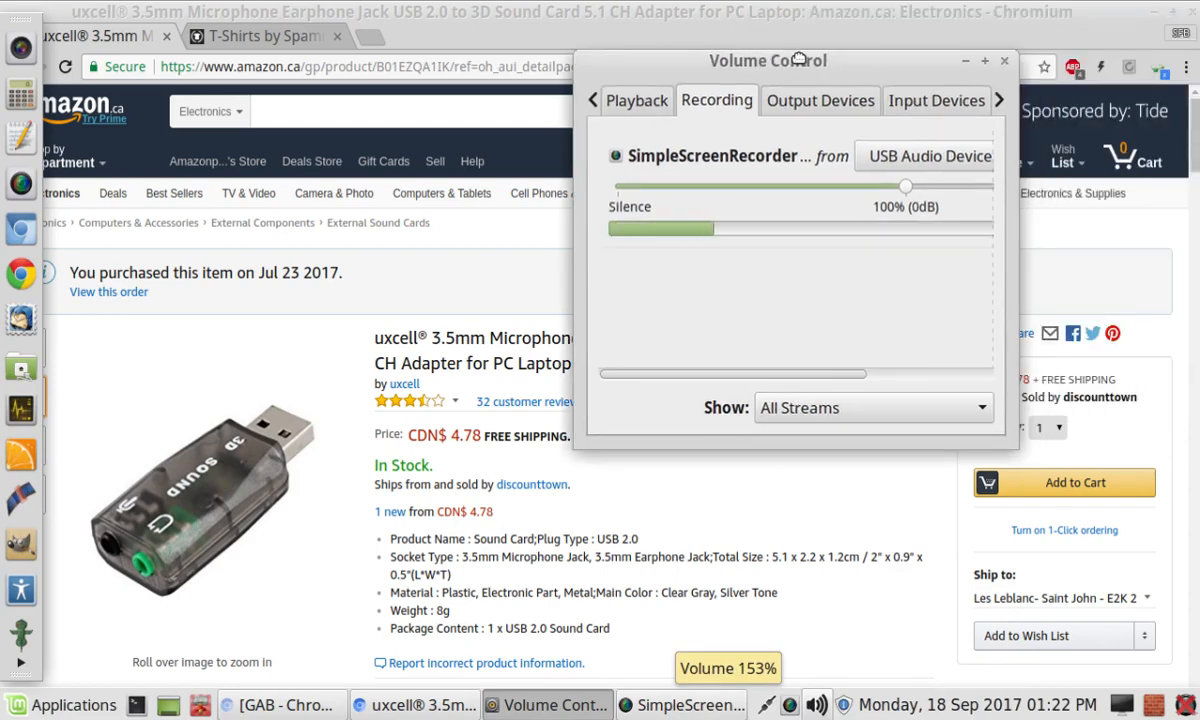
pyautogui.moveTo(768, 60); pyautogui.dragTo(615, 137)
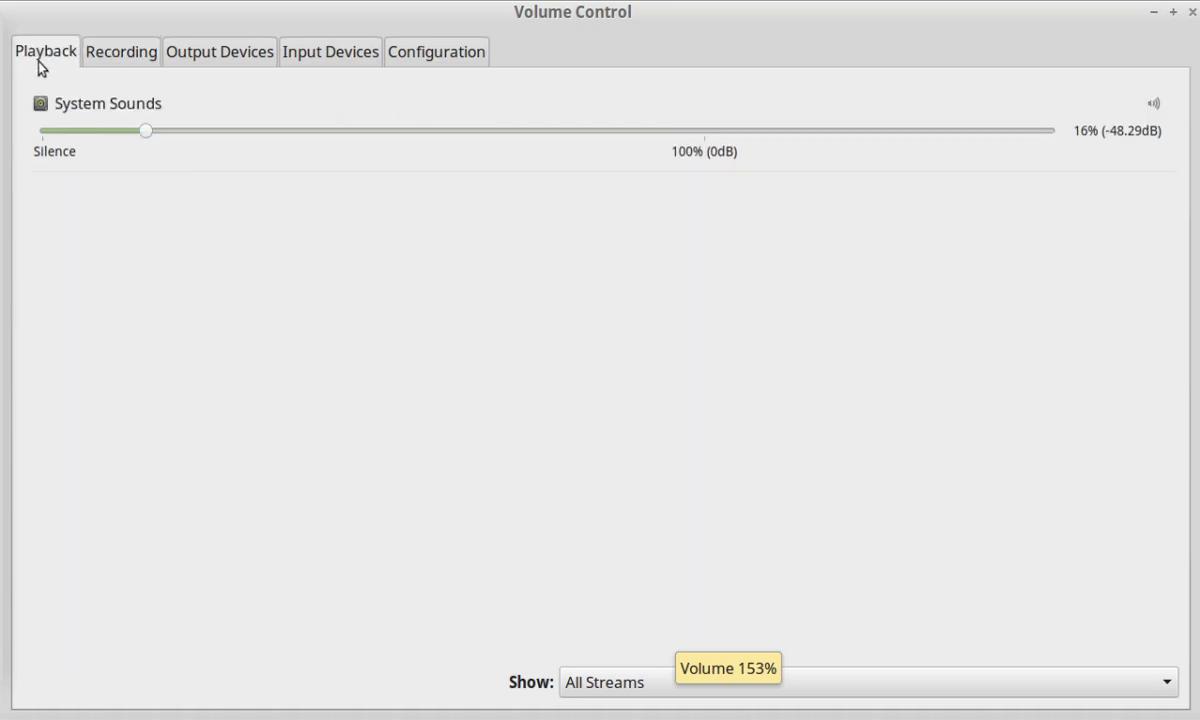
# Show the Output Devices, then the Input Devices list including the USB Audio Device Analog Mono microphone
pyautogui.click(219, 51)
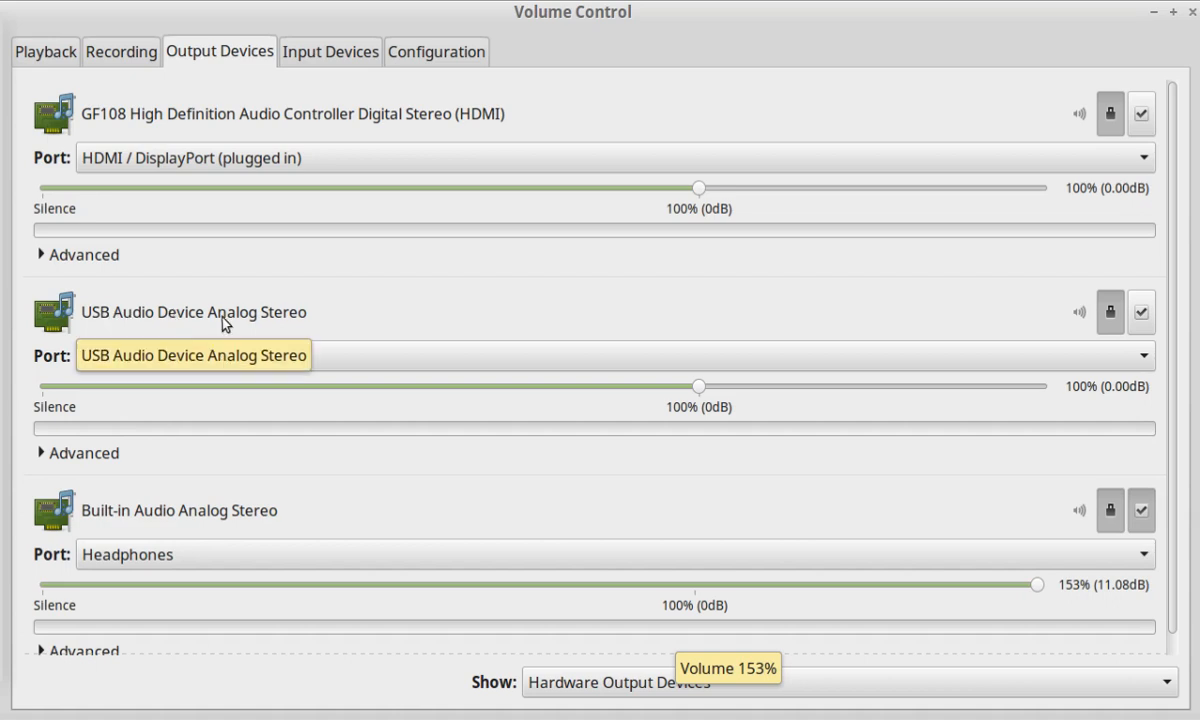
pyautogui.click(330, 51)
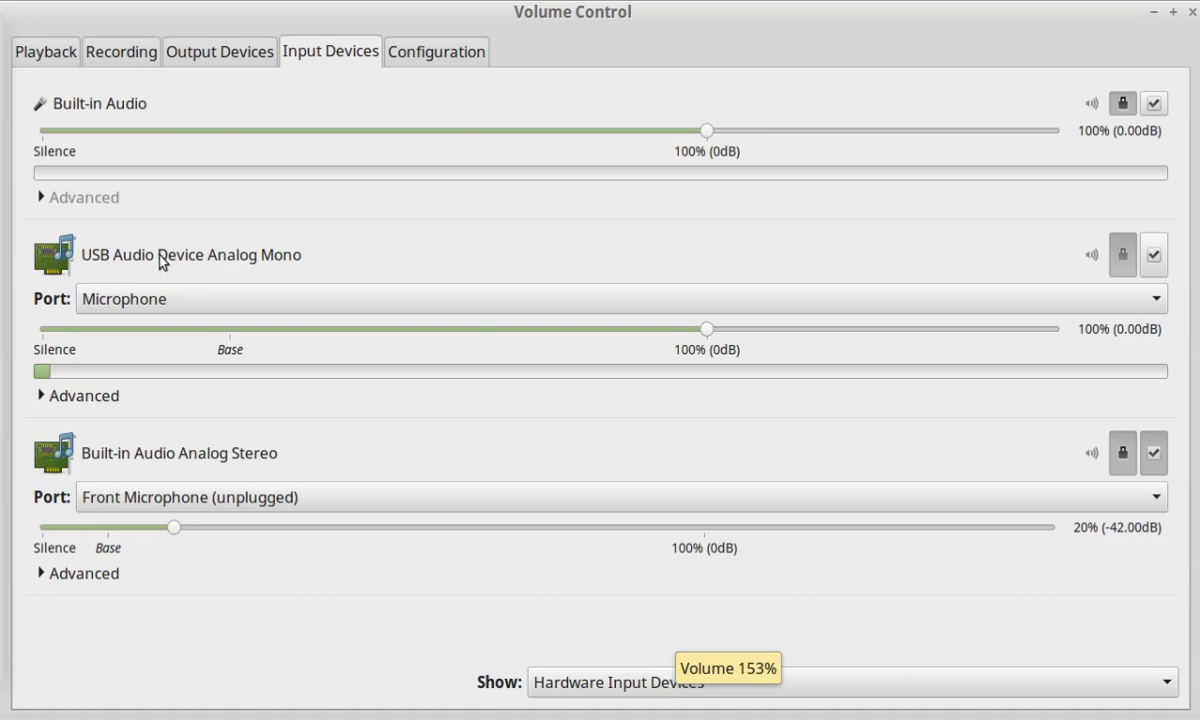
pyautogui.moveTo(351, 549)
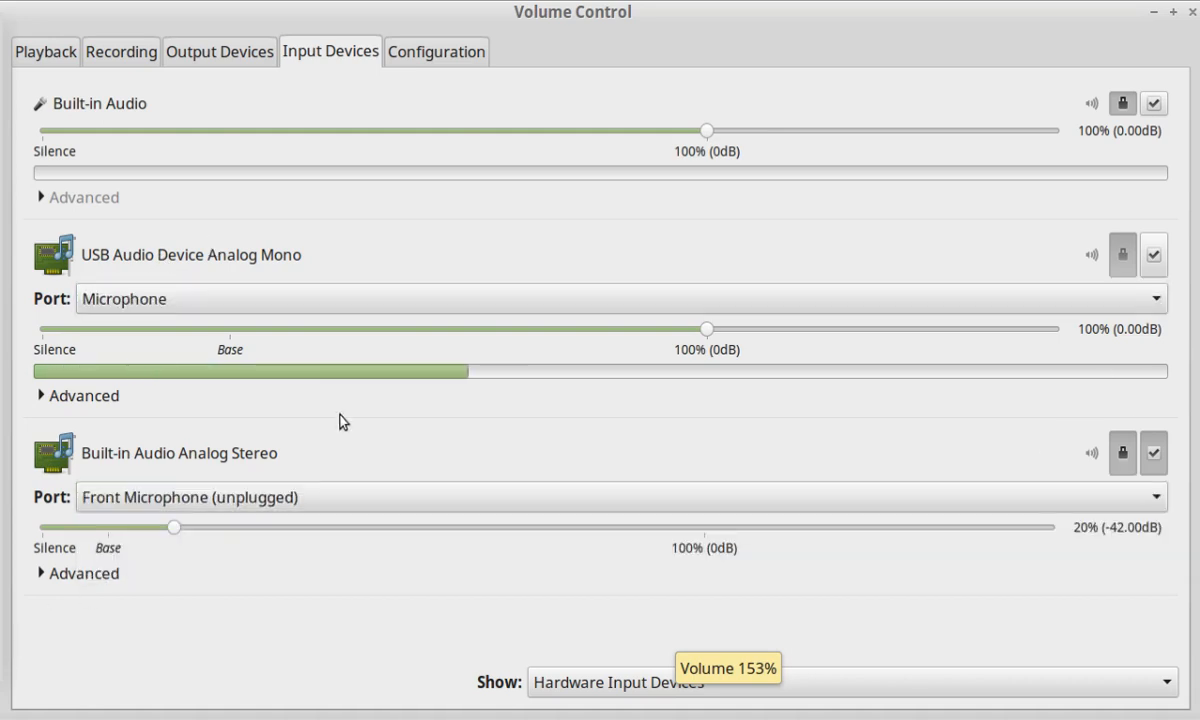
# Show the Configuration profiles, with the USB device on analog stereo output plus mono input
pyautogui.click(435, 51)
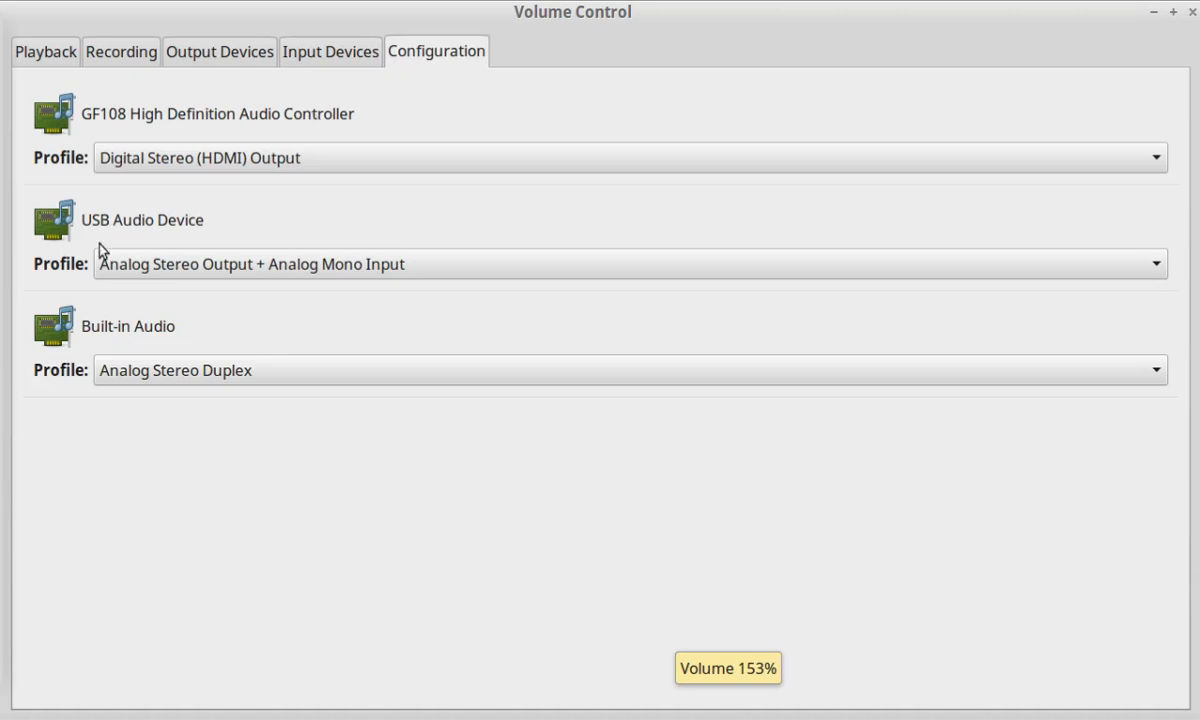
pyautogui.moveTo(88, 167)
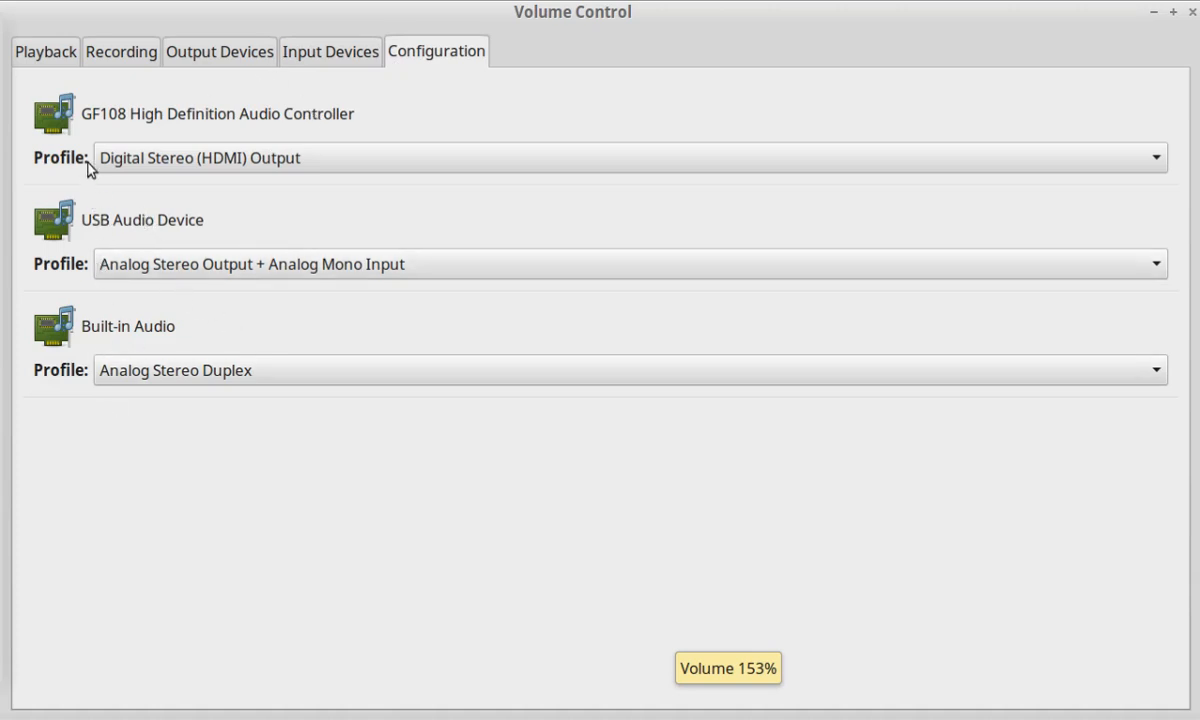
pyautogui.moveTo(174, 339)
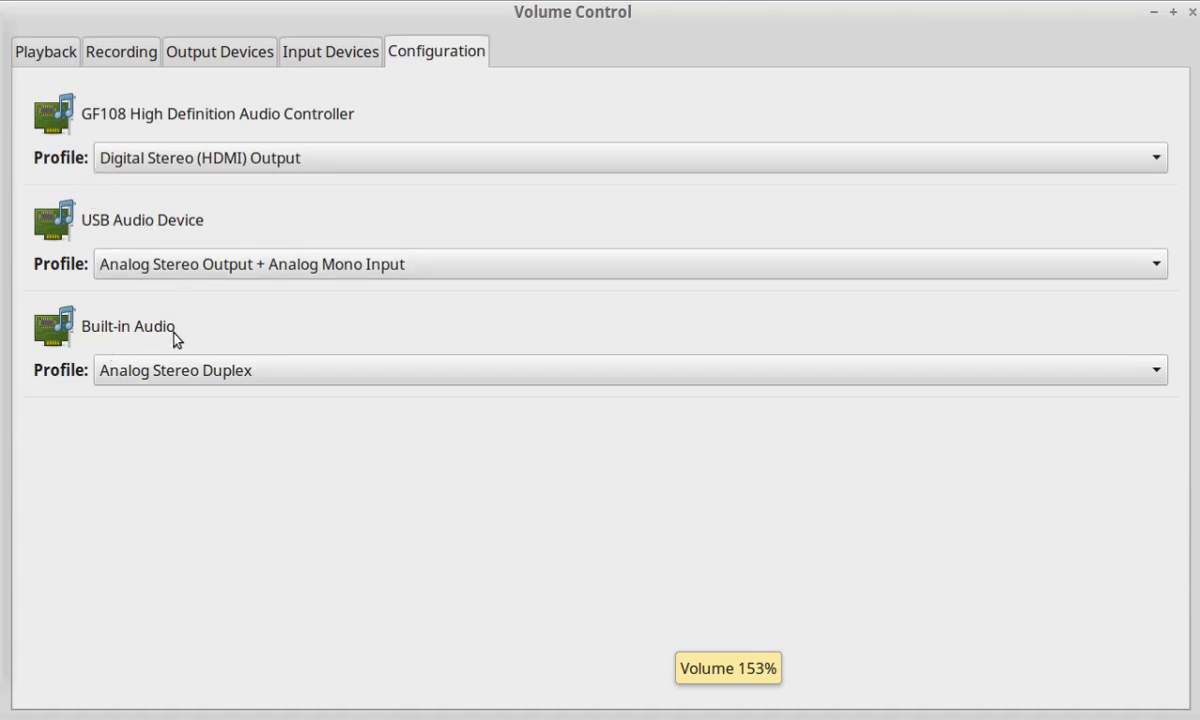
pyautogui.moveTo(100, 128)
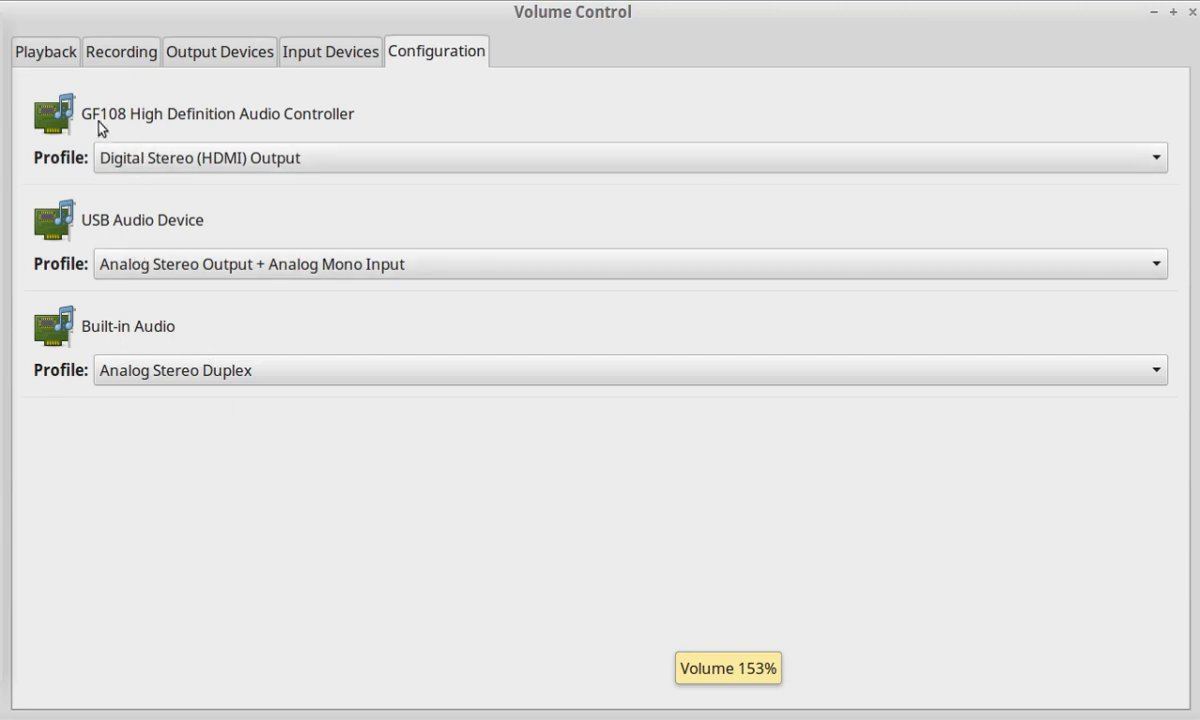
pyautogui.moveTo(363, 128)
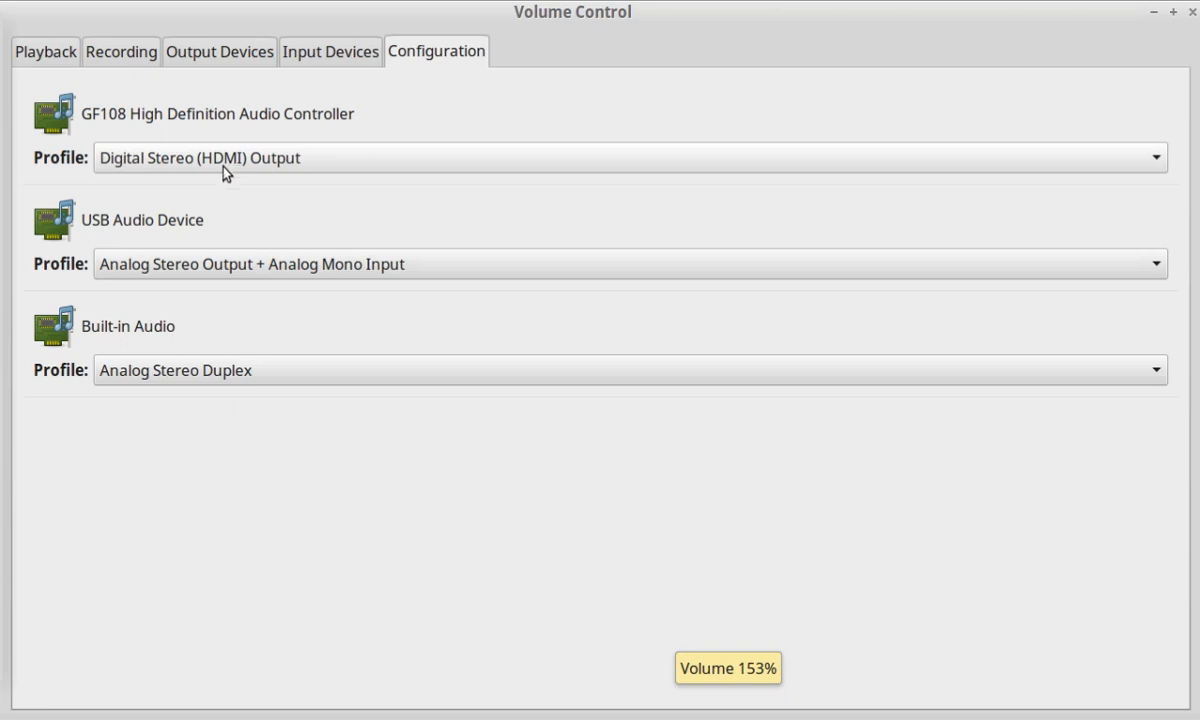
pyautogui.moveTo(182, 227)
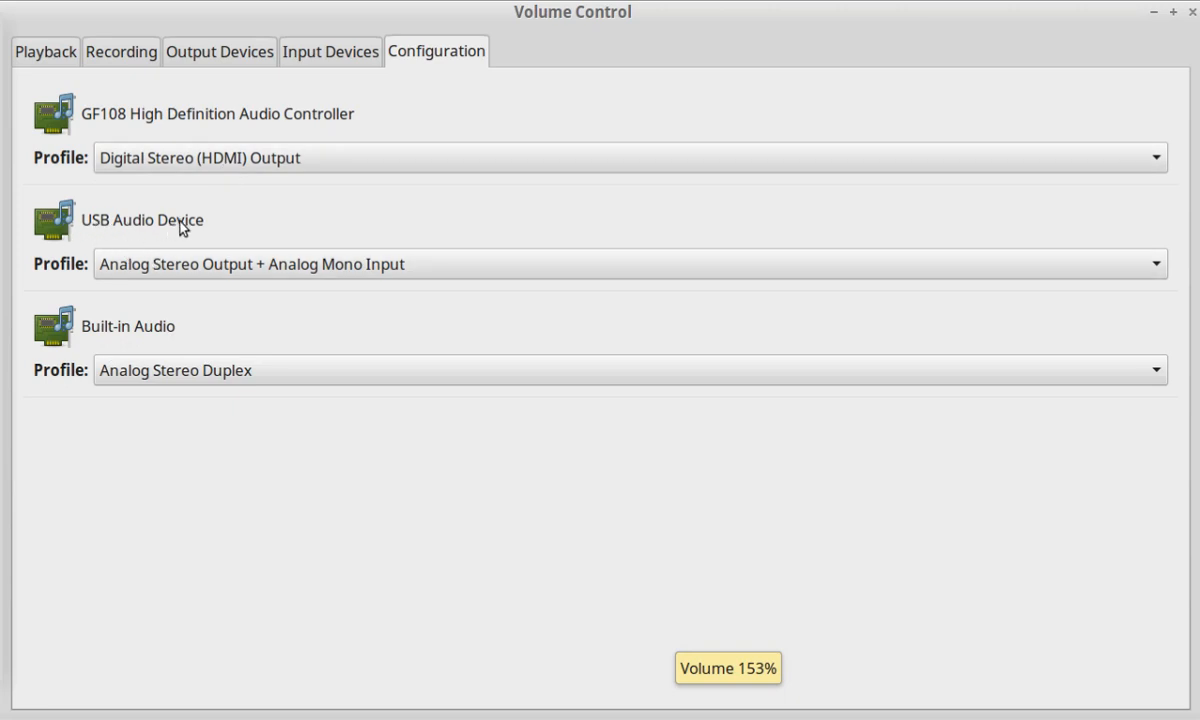
pyautogui.moveTo(193, 222)
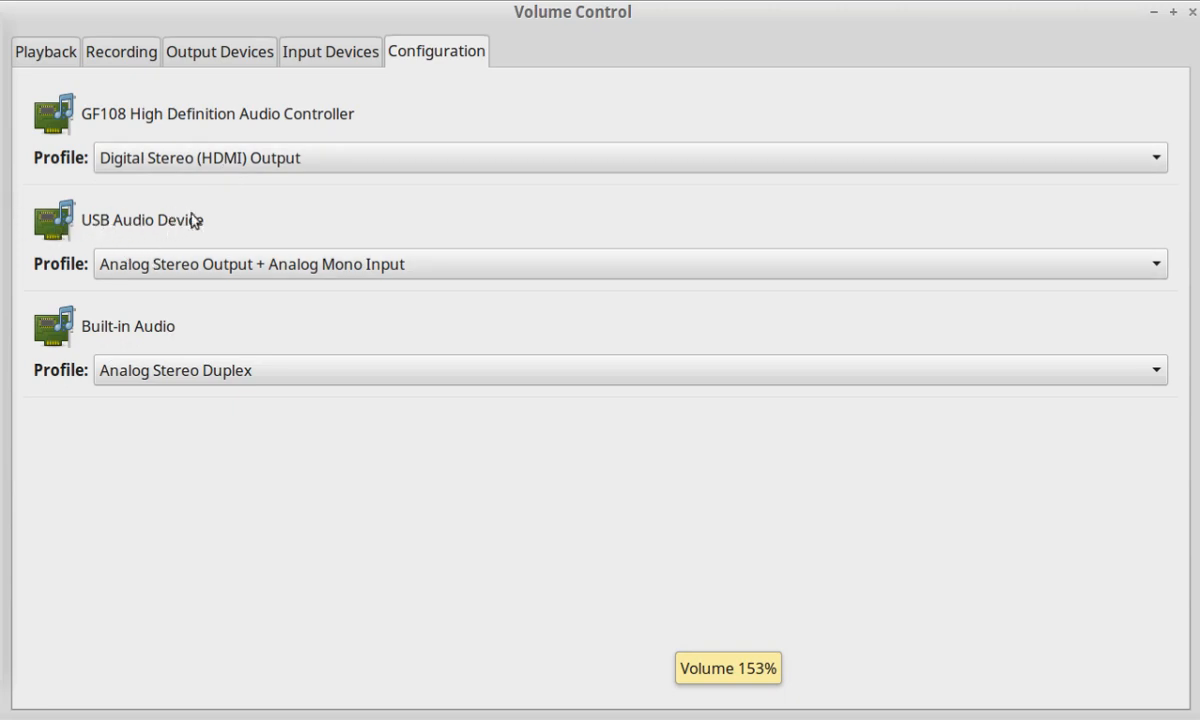
pyautogui.moveTo(100, 228)
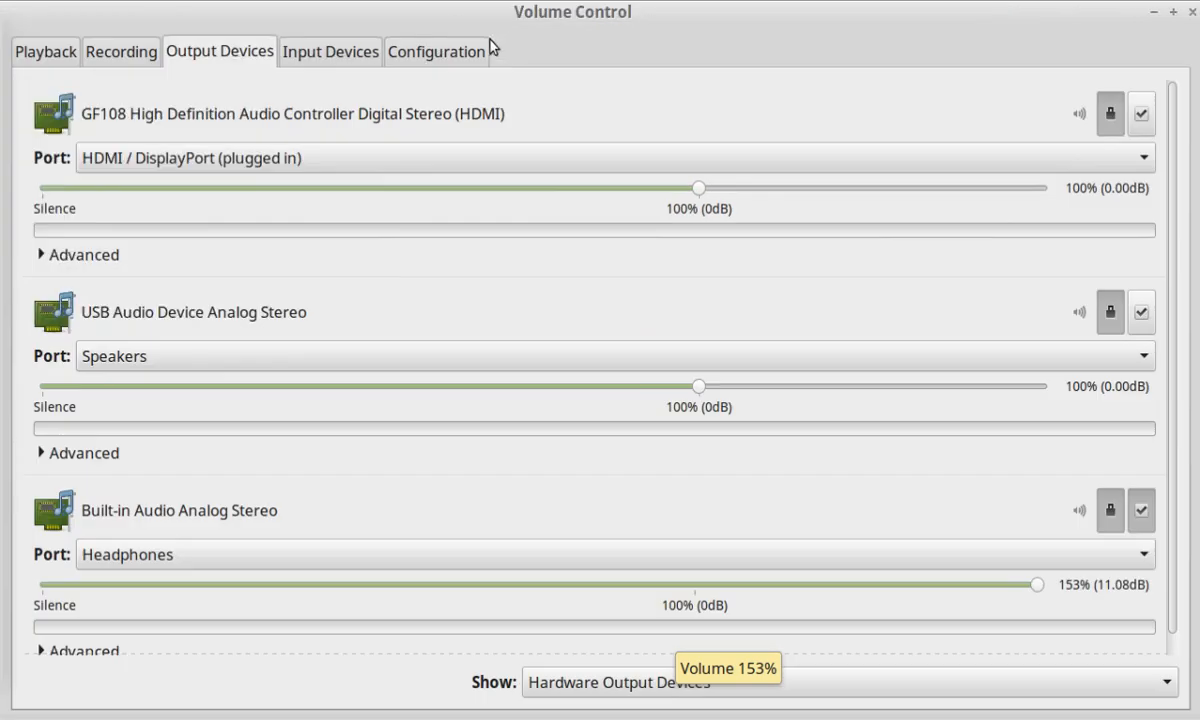
# Search the Applications menu for 'aud' and launch Audacity
pyautogui.click(44, 51)
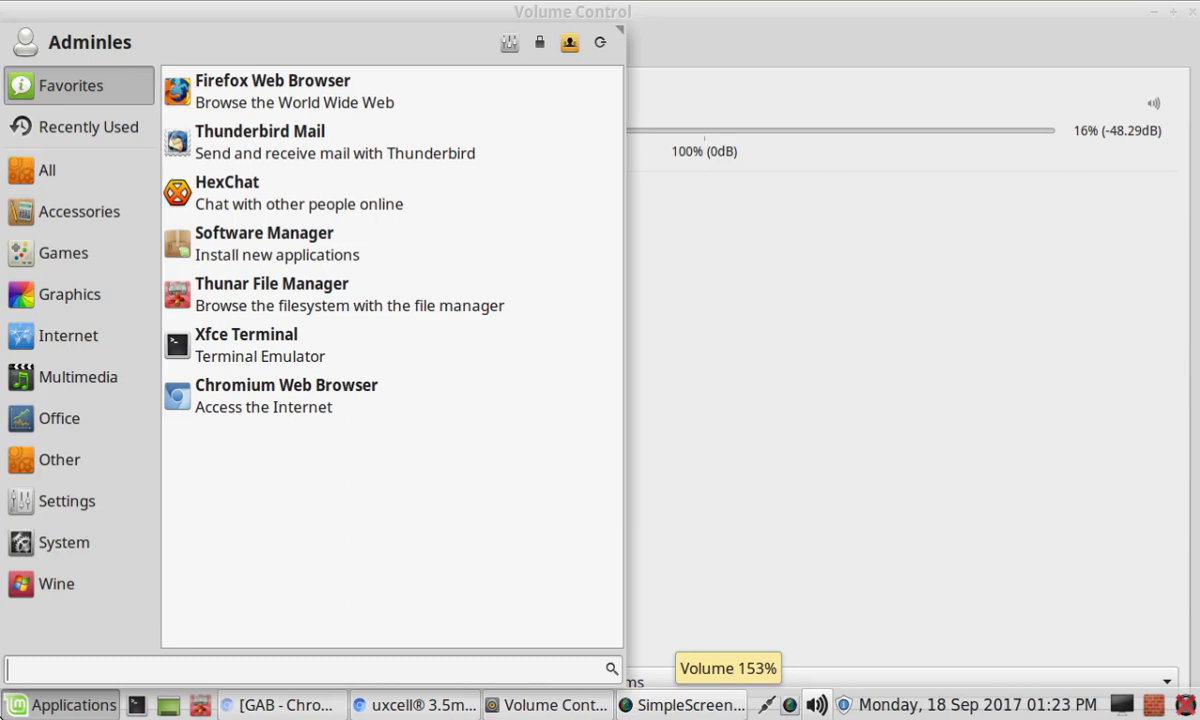
pyautogui.write('aud')
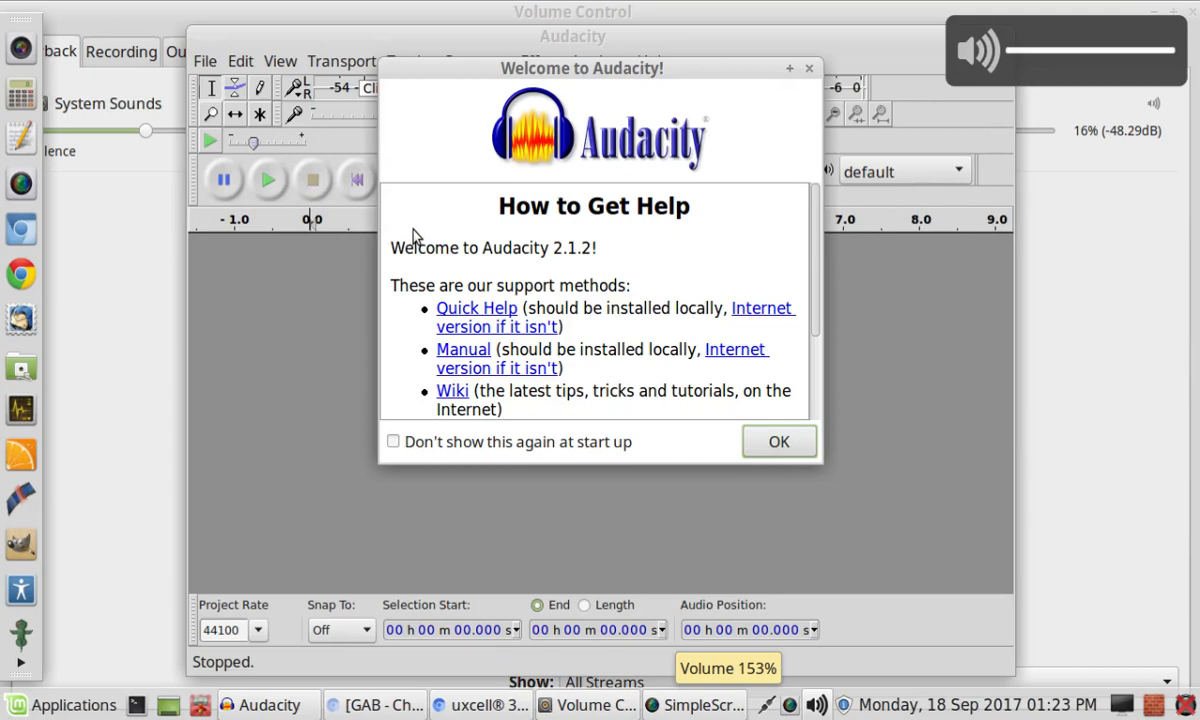
# Dismiss Audacity's welcome dialog and keep default: Rear Mic:0 as the recording device
pyautogui.click(779, 441)
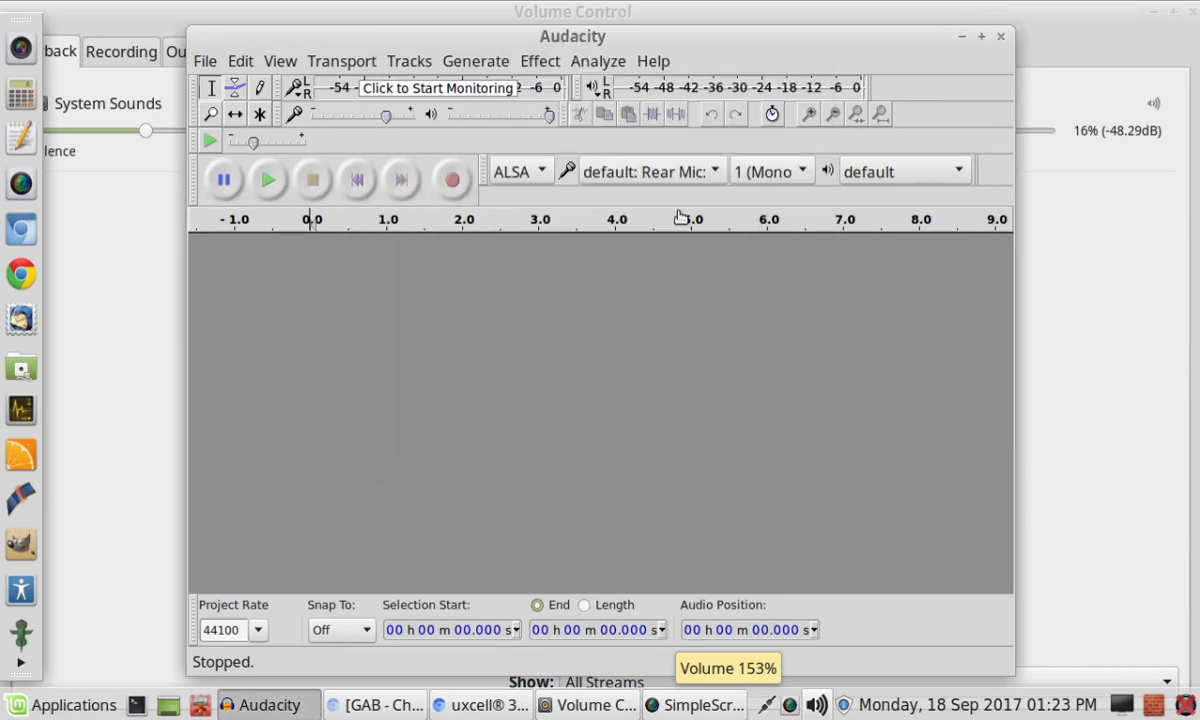
pyautogui.click(650, 171)
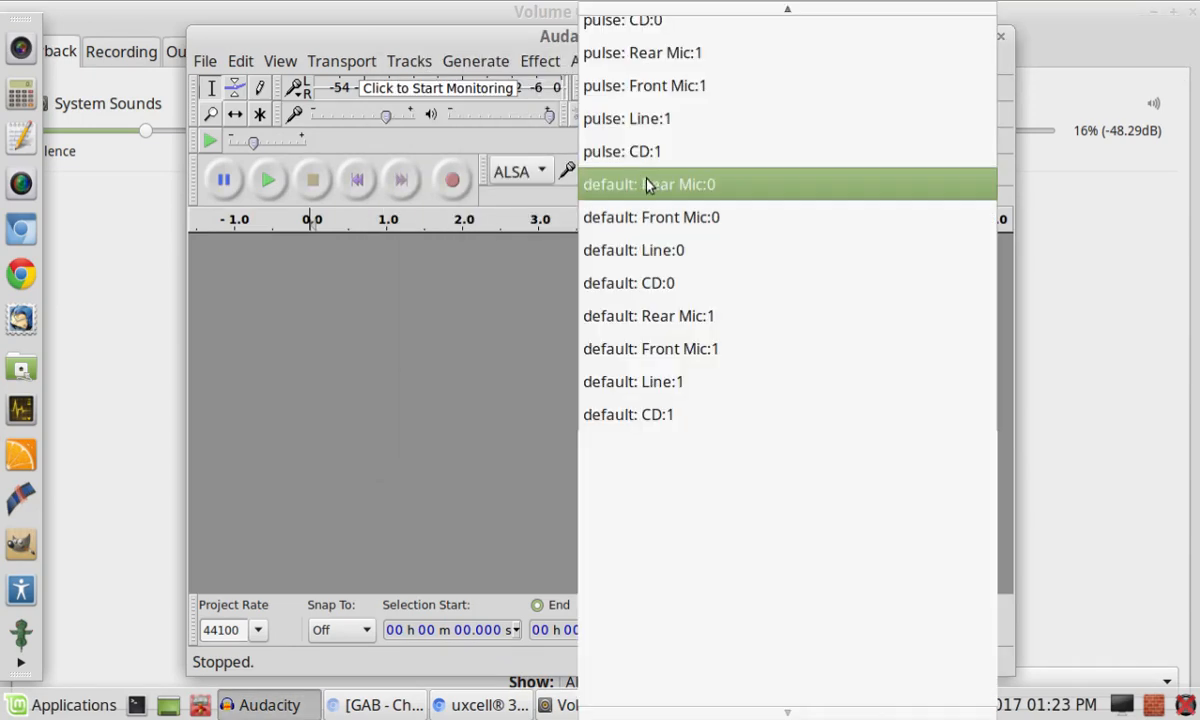
pyautogui.click(648, 184)
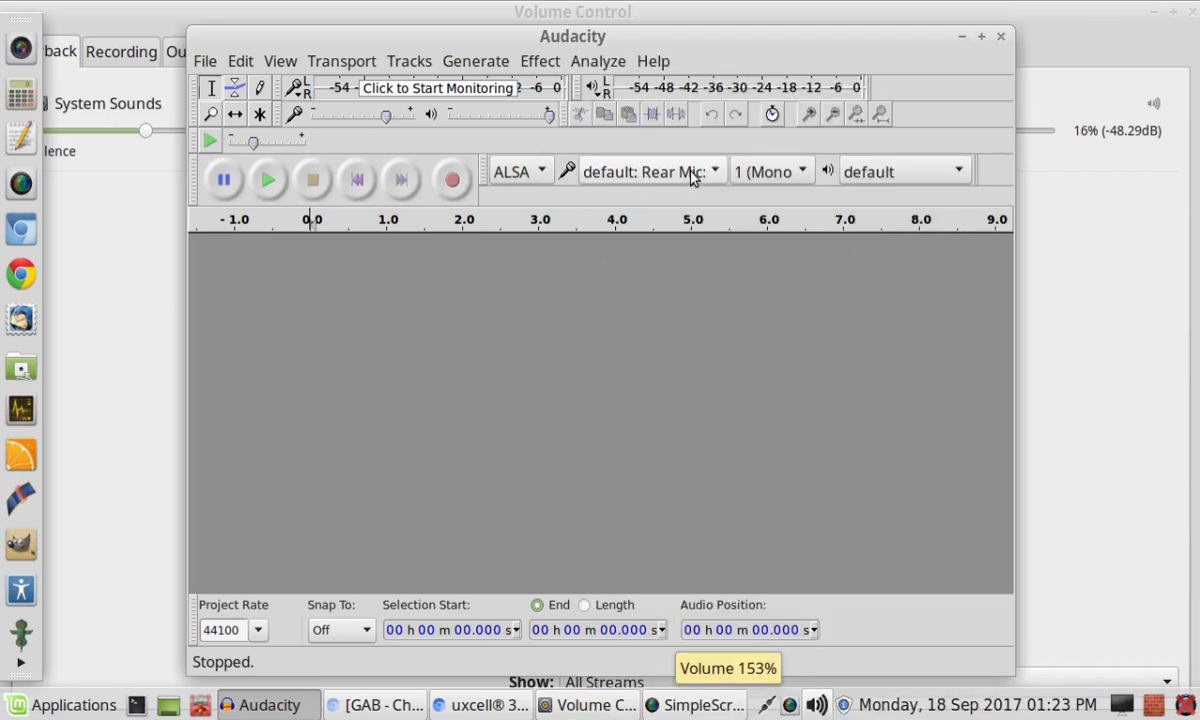
pyautogui.moveTo(363, 55)
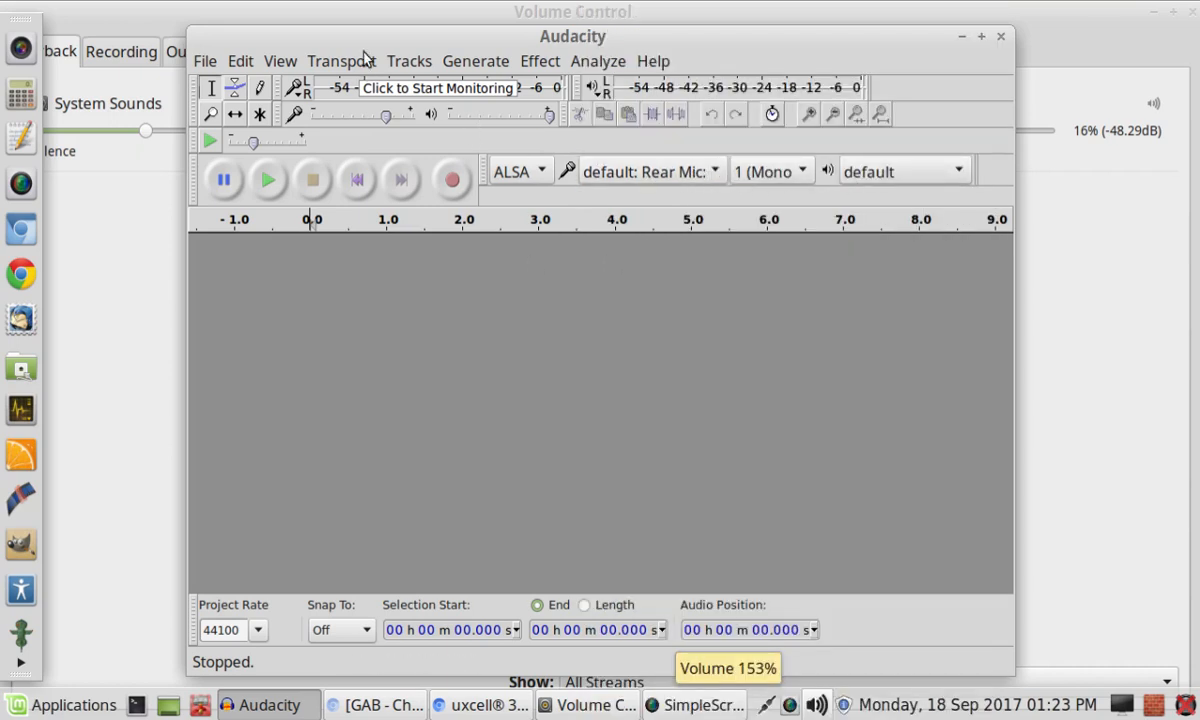
pyautogui.moveTo(572, 36); pyautogui.dragTo(1020, 189)
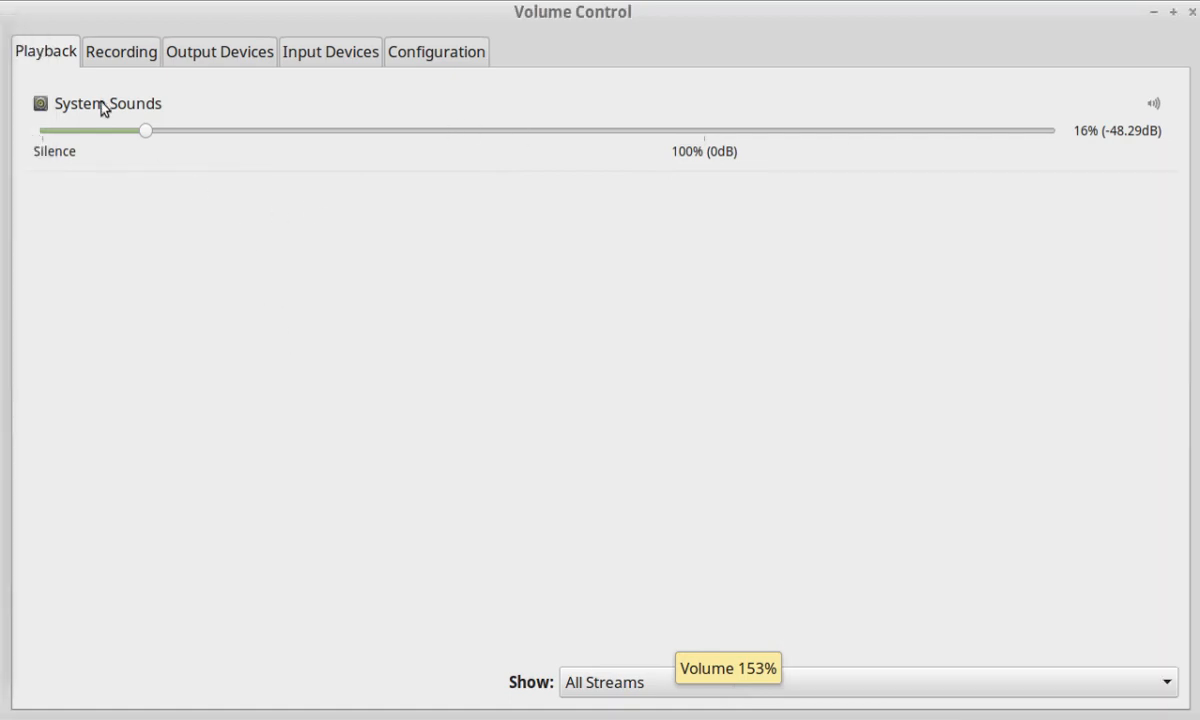
# Show the recording streams and keep SimpleScreenRecorder capturing from USB Audio Device Analog Mono
pyautogui.click(120, 51)
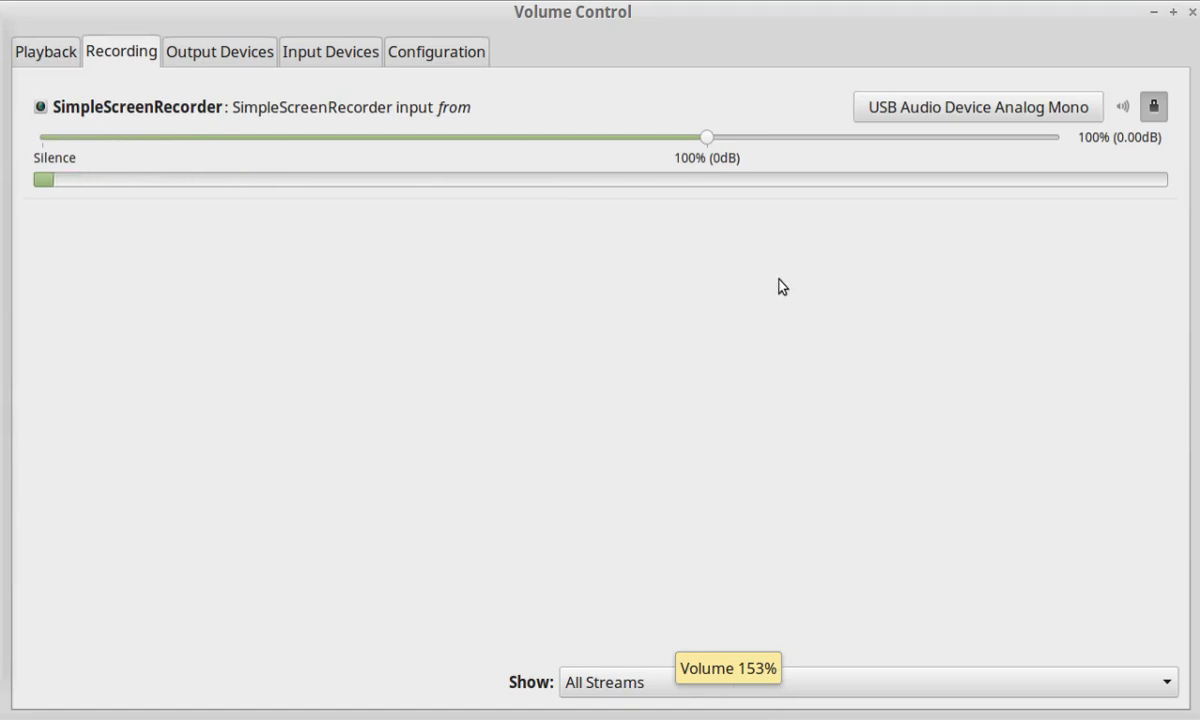
pyautogui.click(977, 107)
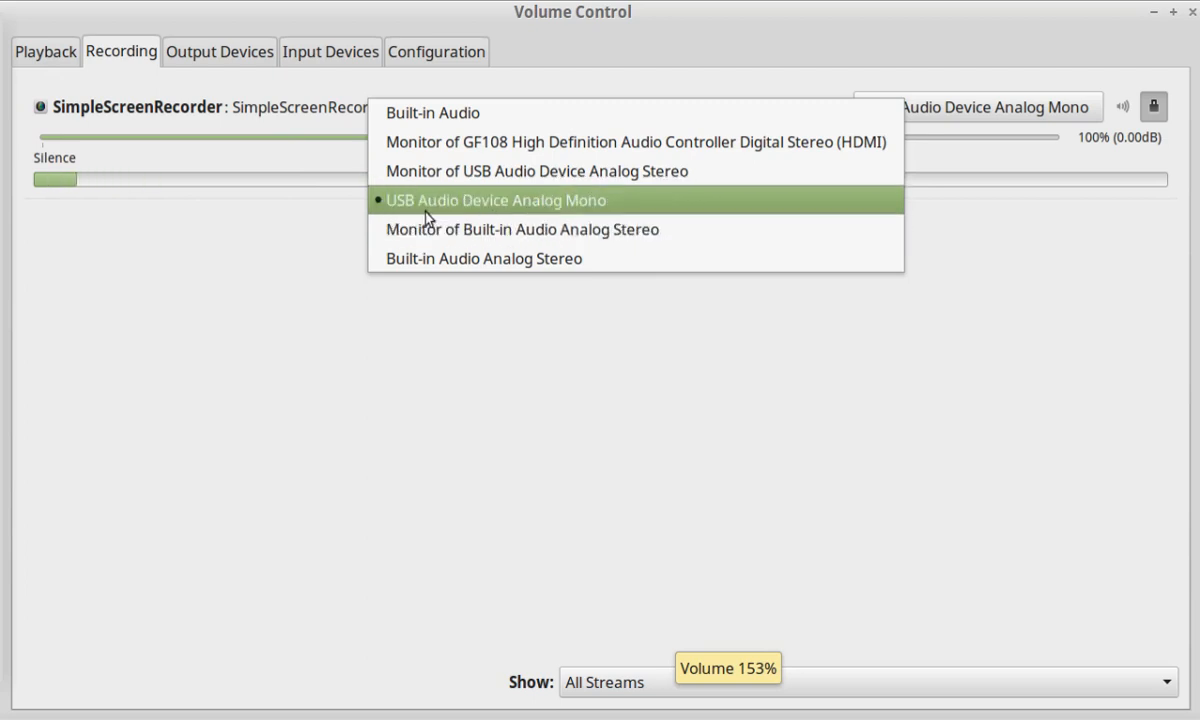
pyautogui.moveTo(488, 213)
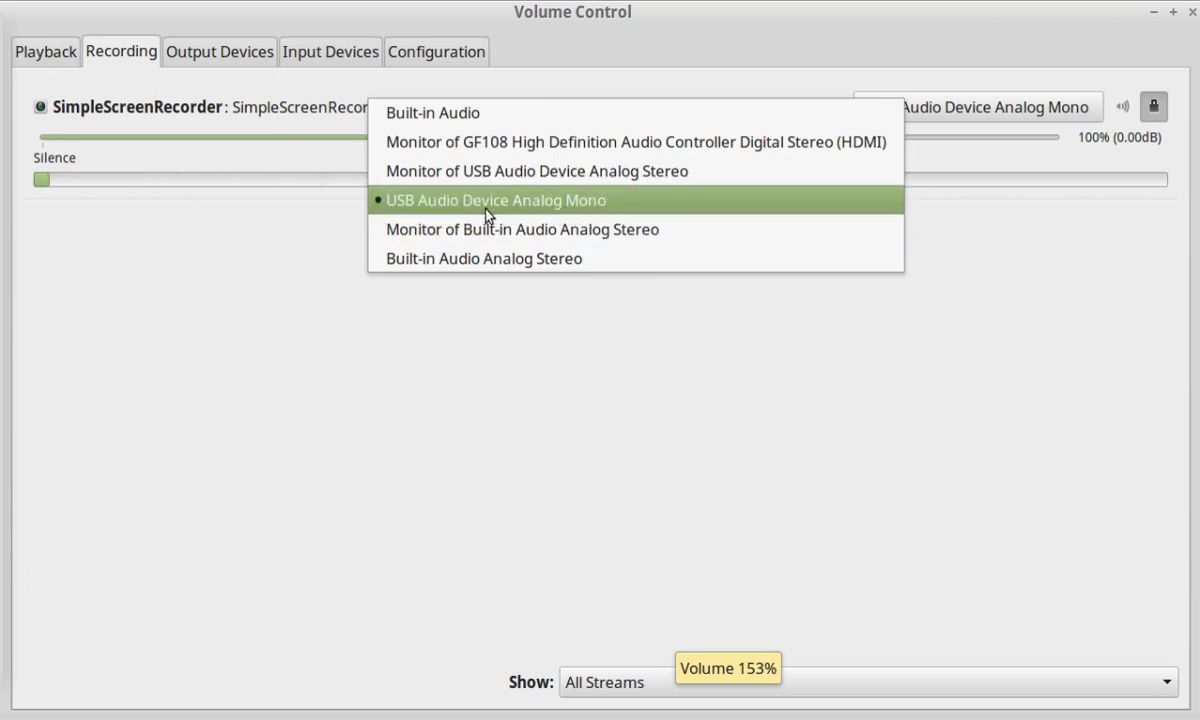
pyautogui.click(495, 200)
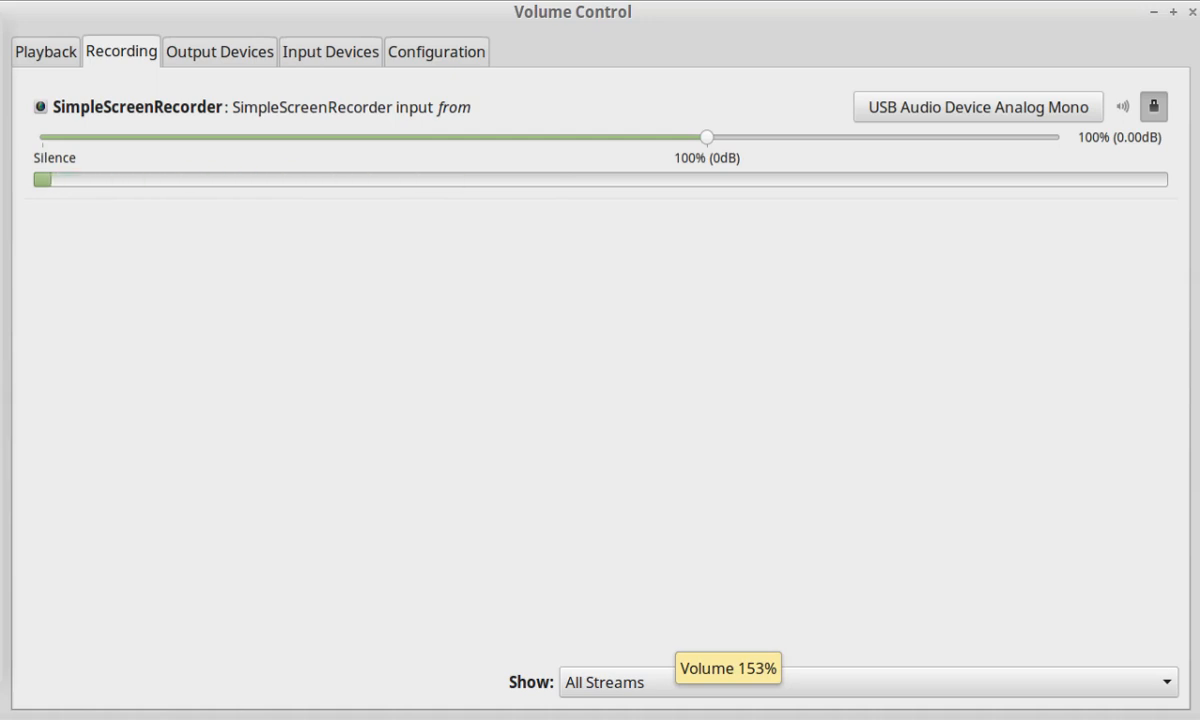
pyautogui.click(977, 106)
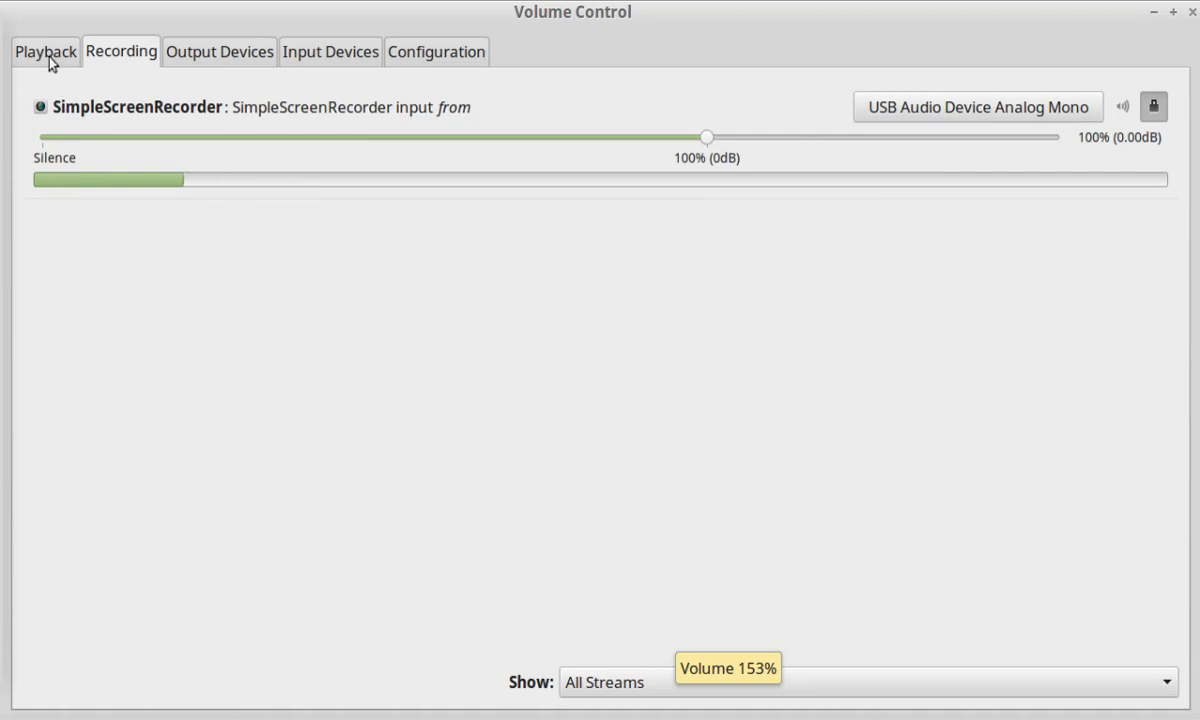
# Show the playback streams, with VLC media player routed to USB Audio Device Analog Stereo
pyautogui.click(44, 51)
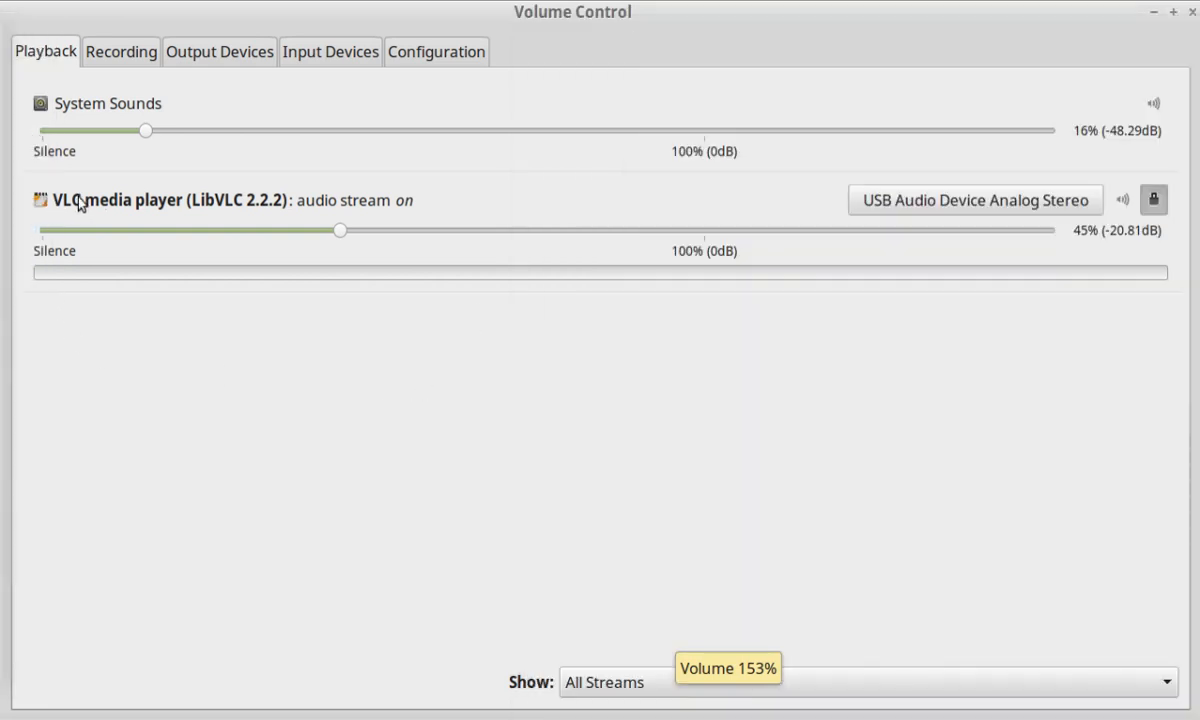
# Review VLC's output device choices and leave it on USB Audio Device Analog Stereo
pyautogui.click(972, 200)
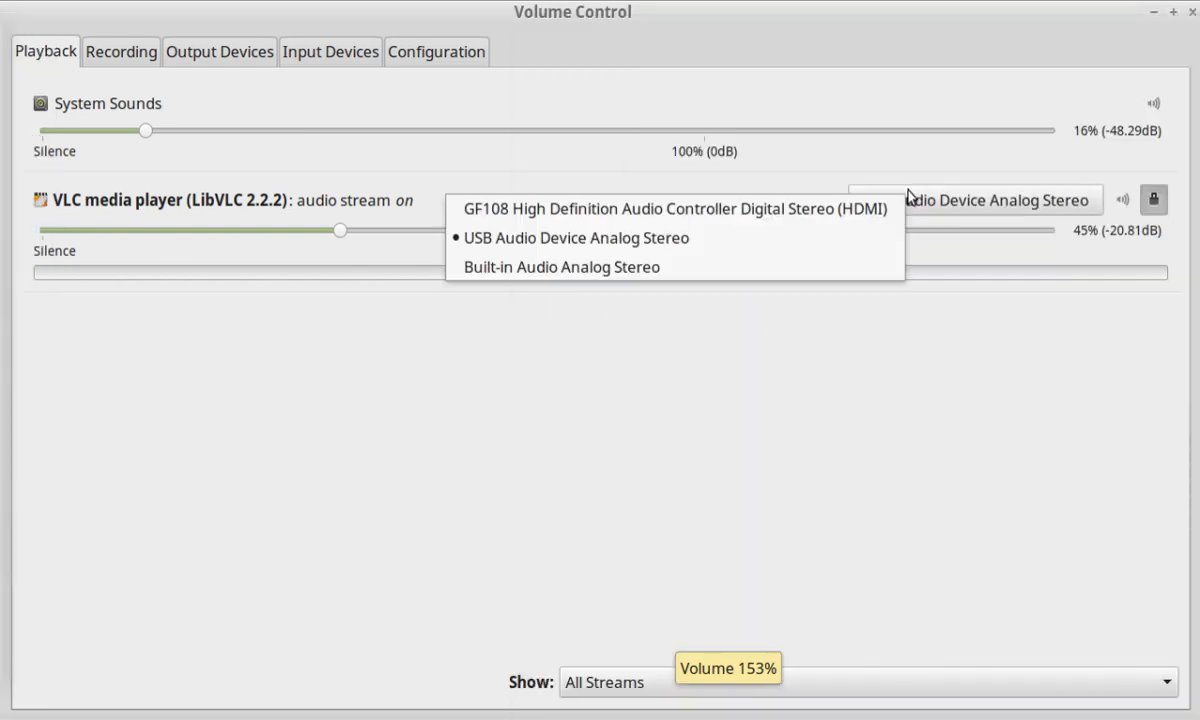
pyautogui.moveTo(678, 209)
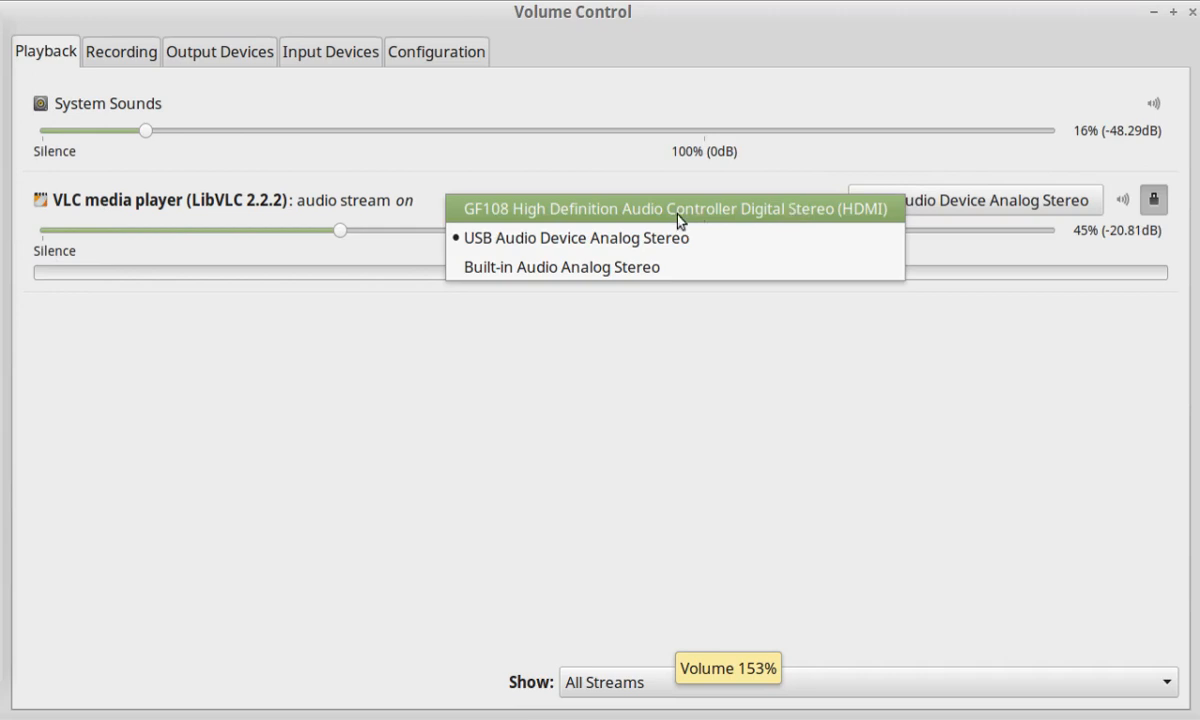
pyautogui.moveTo(675, 238)
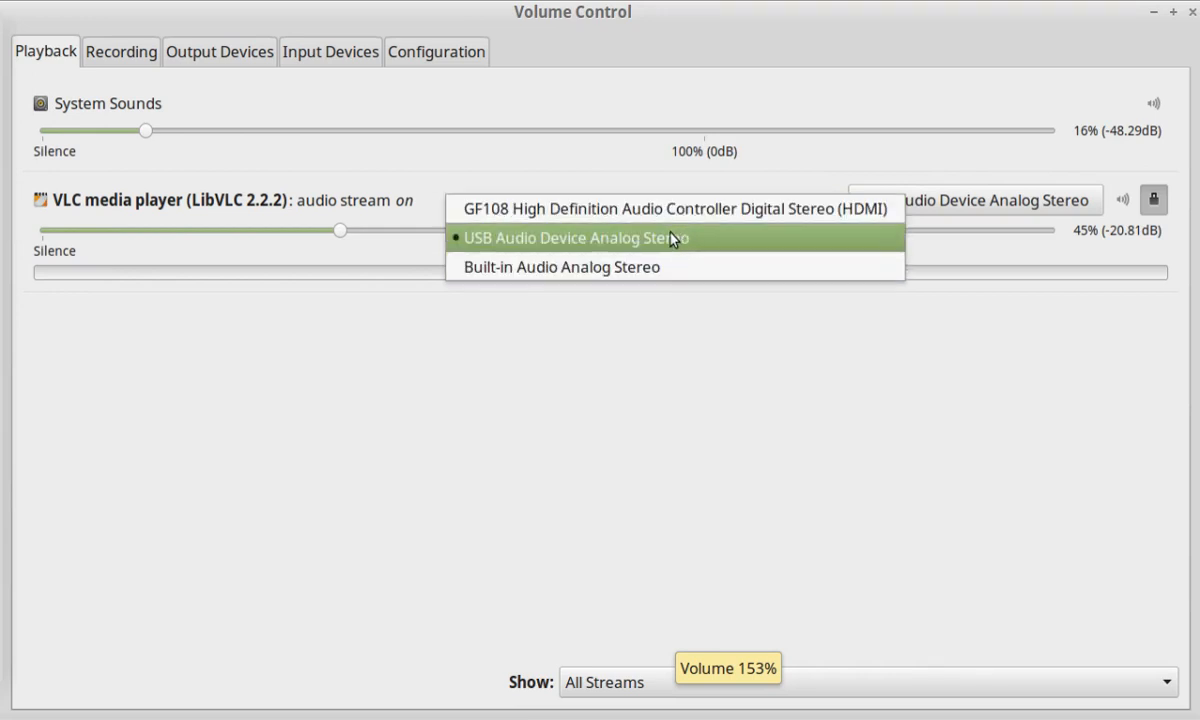
pyautogui.moveTo(483, 267)
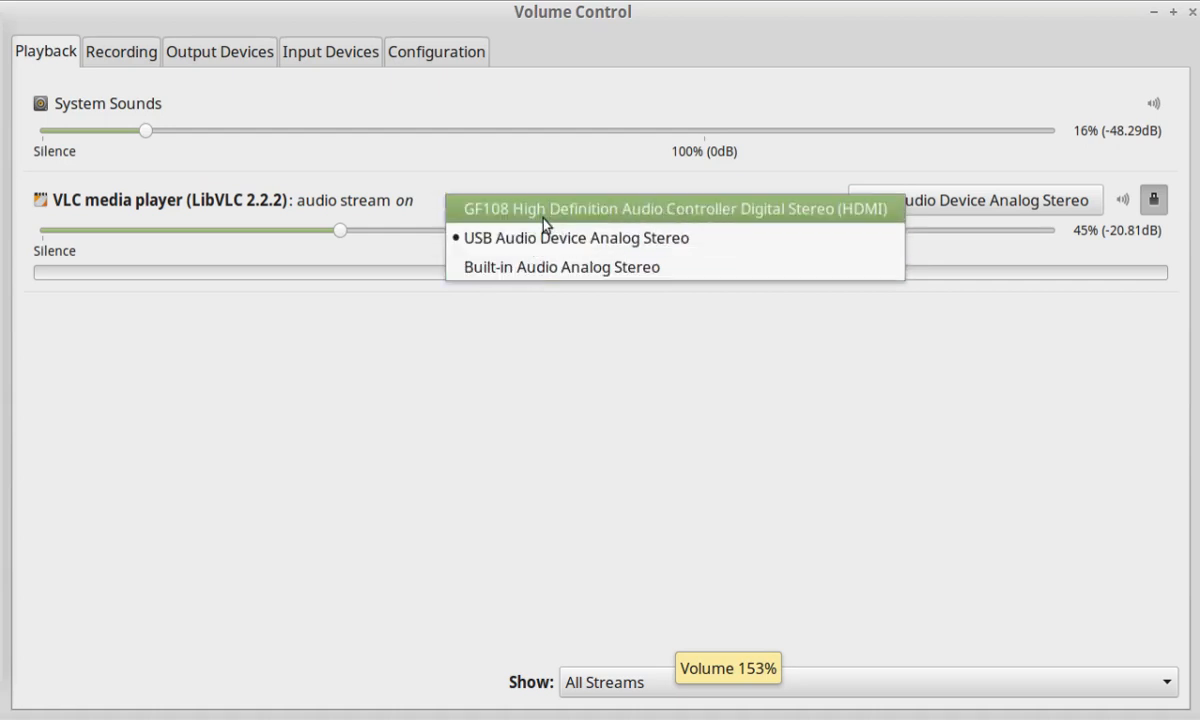
pyautogui.moveTo(645, 420)
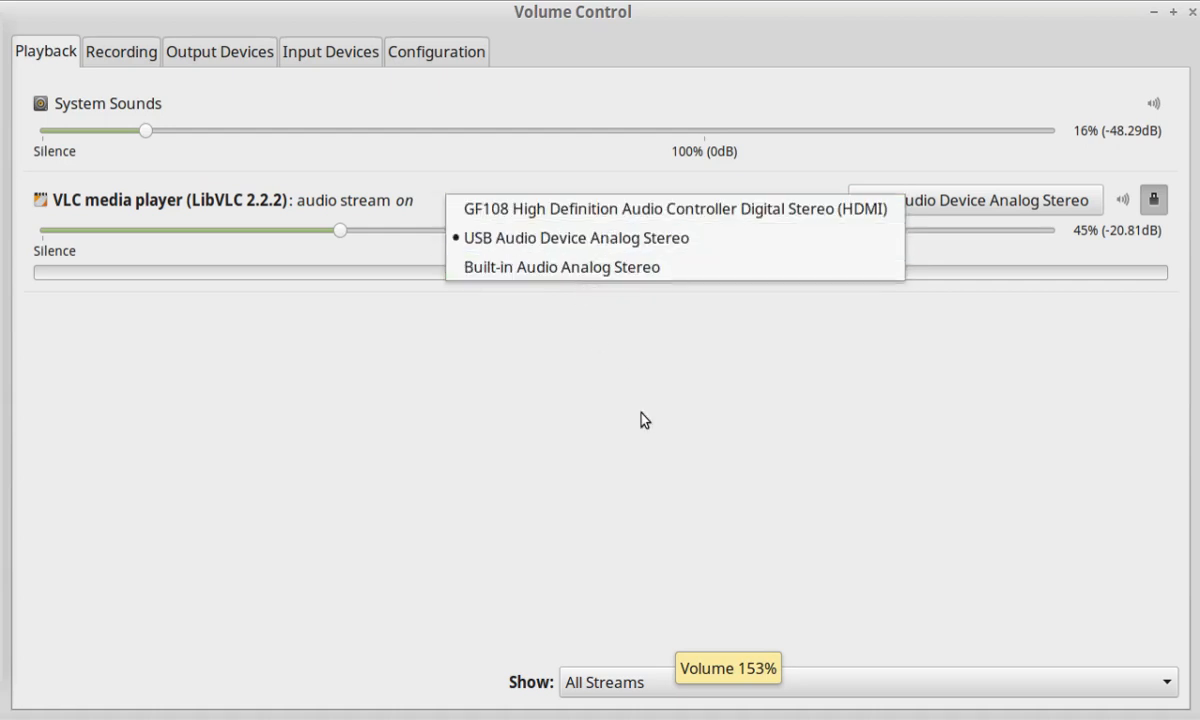
pyautogui.moveTo(671, 462)
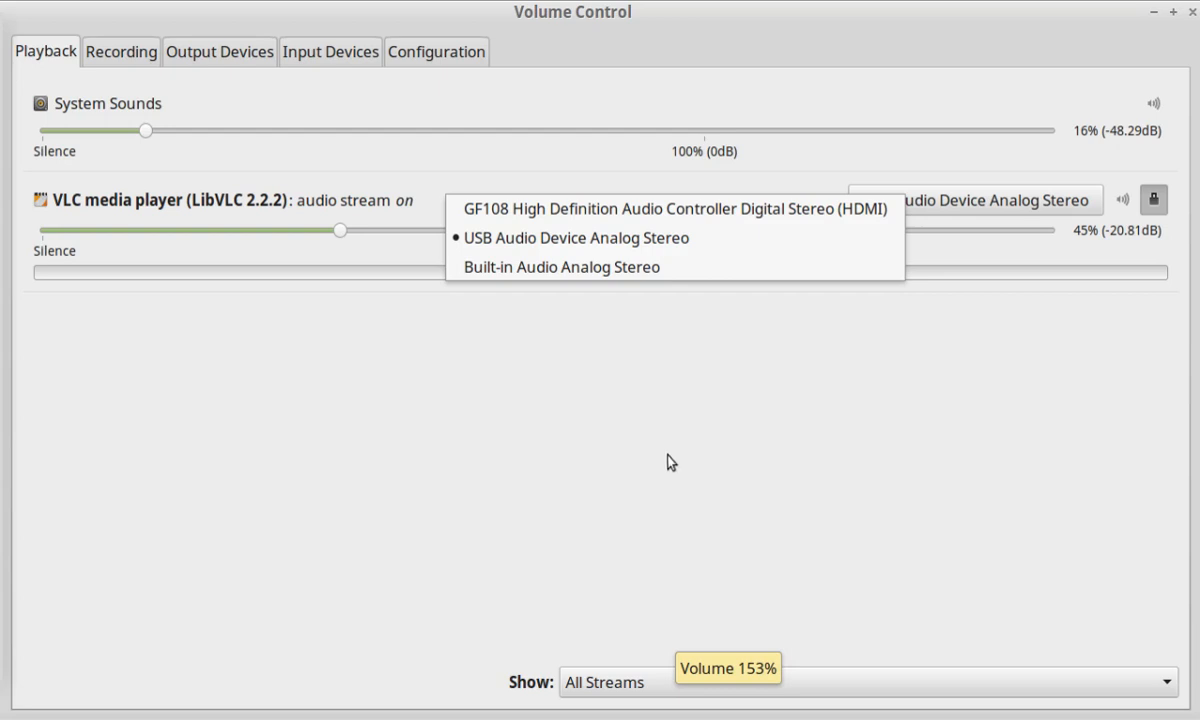
pyautogui.click(576, 238)
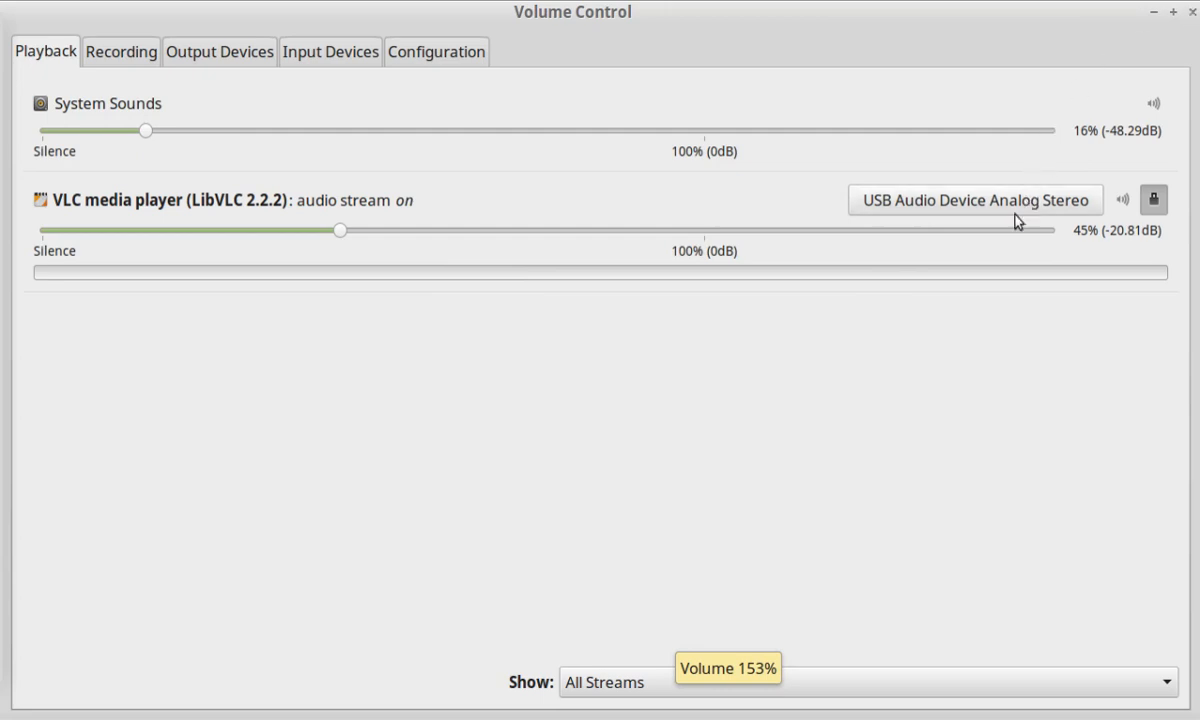
pyautogui.moveTo(237, 48)
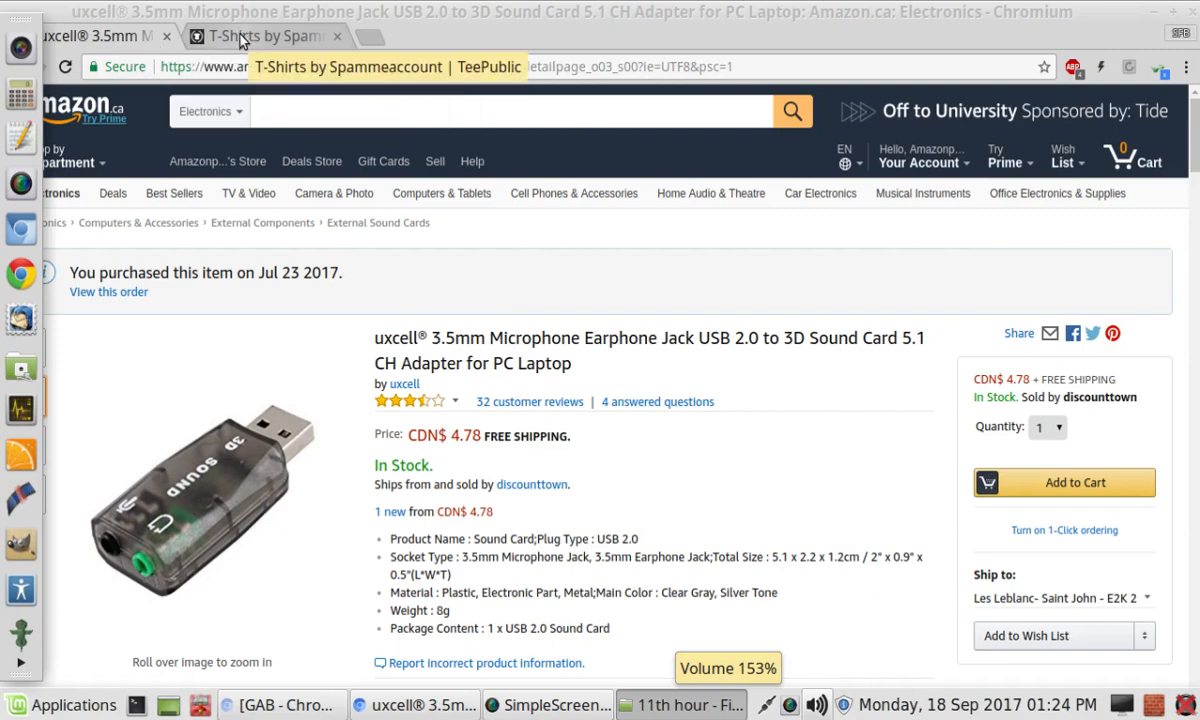
# Switch to the TeePublic store page and bring up the NoBad T-Shirt product
pyautogui.click(260, 36)
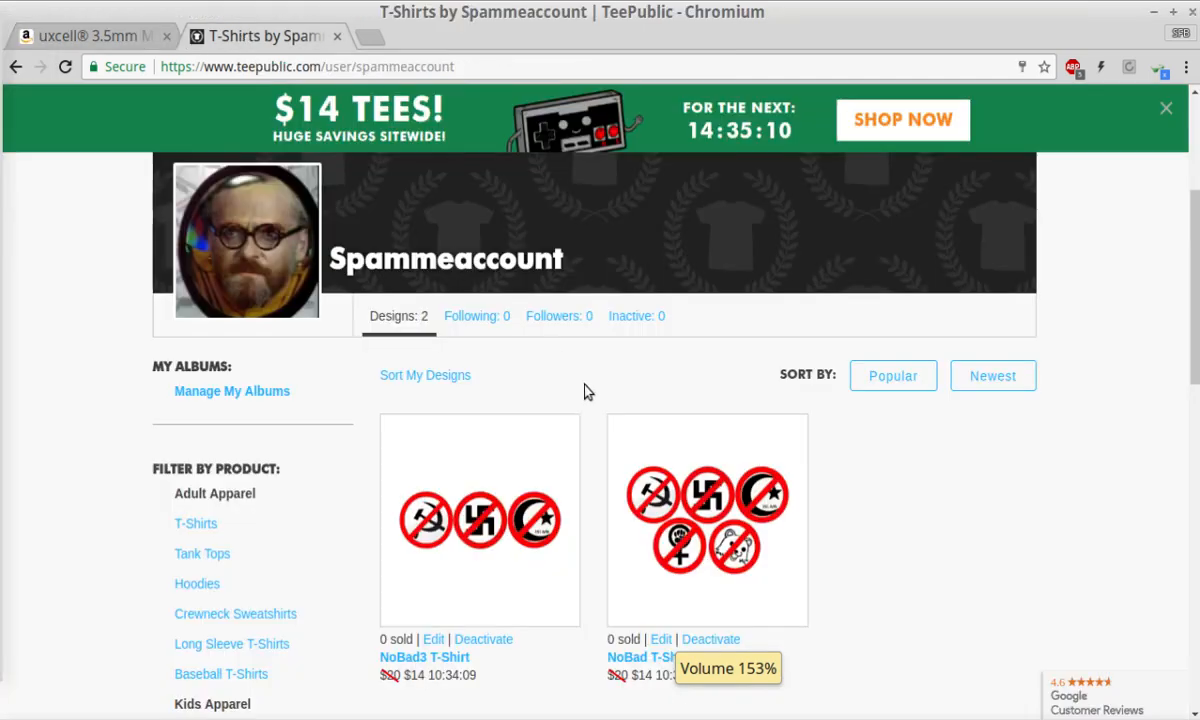
pyautogui.scroll(-3)
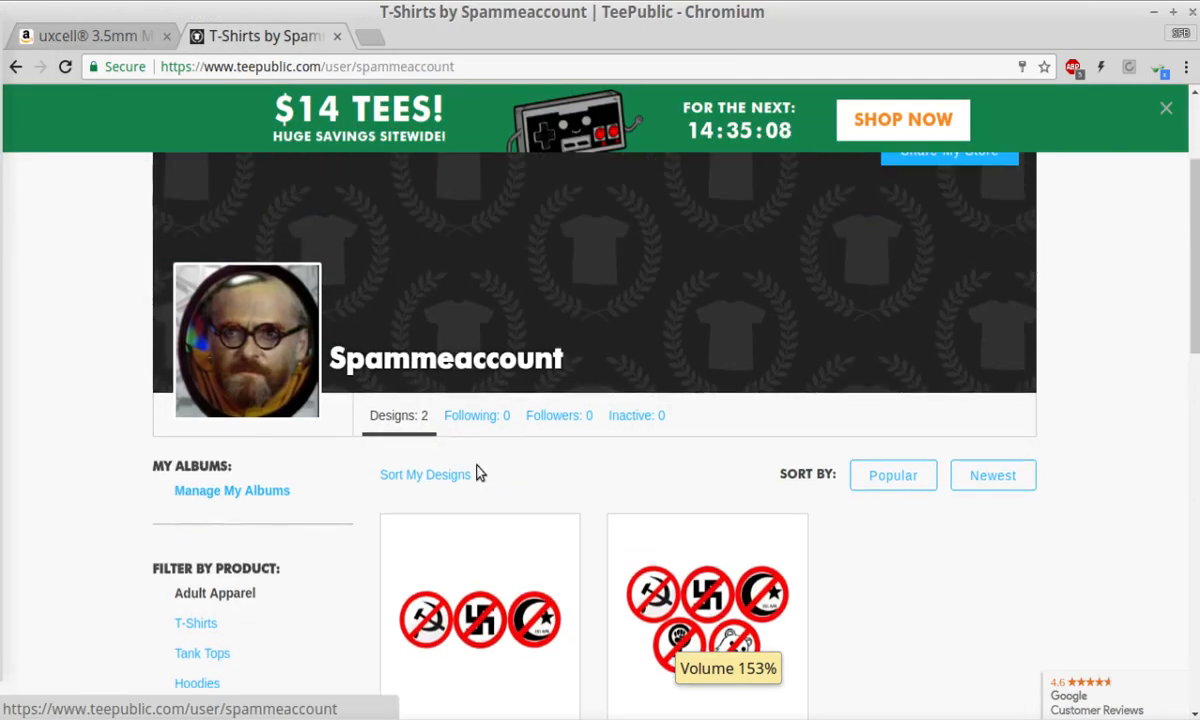
pyautogui.scroll(-3)
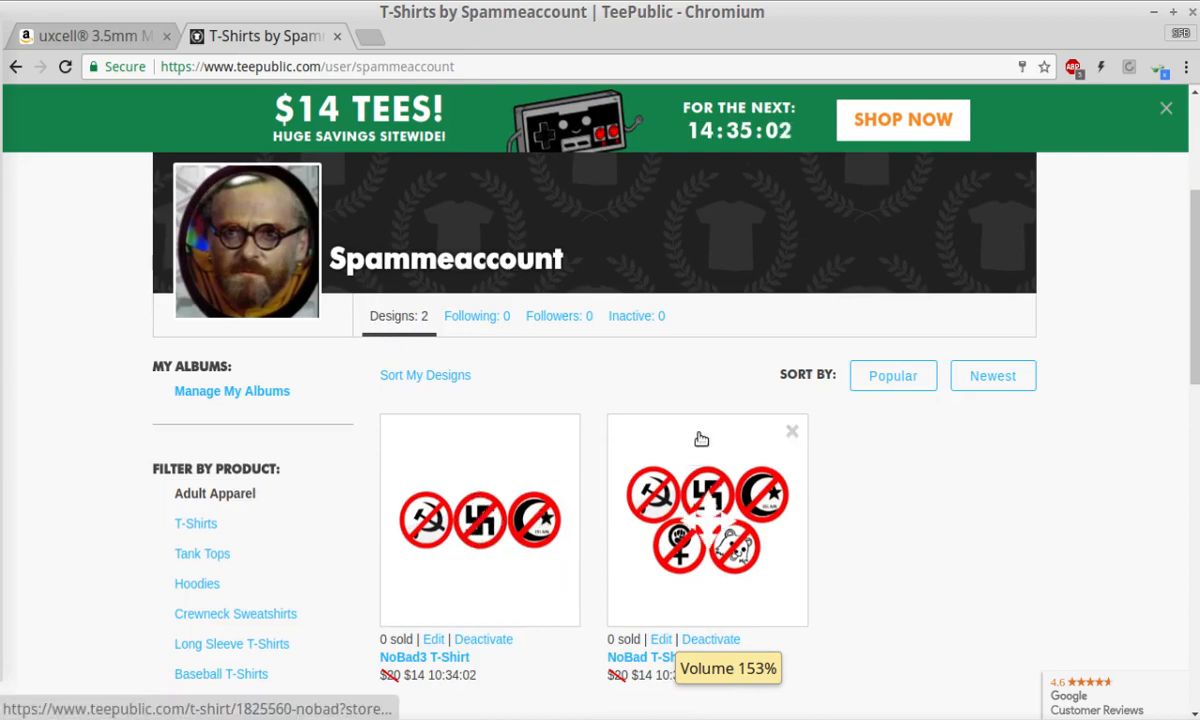
pyautogui.click(707, 520)
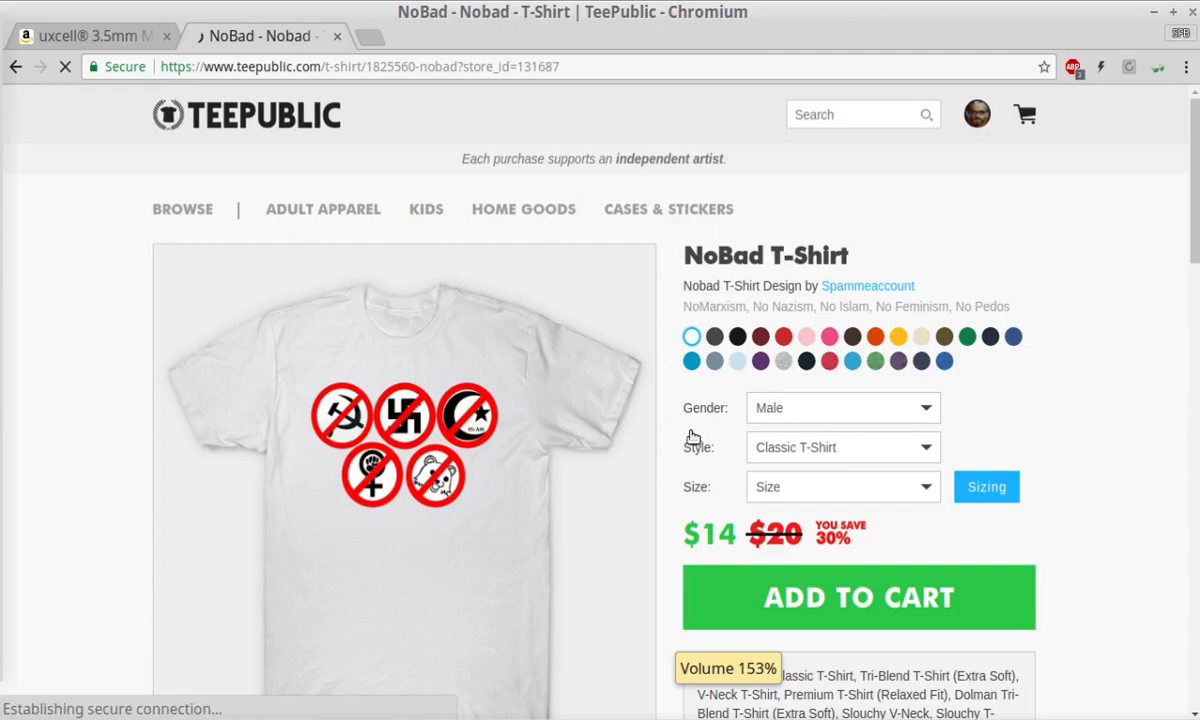
# Browse the NoBad T-Shirt page's merchandise range and return toward the store listing
pyautogui.scroll(-3)
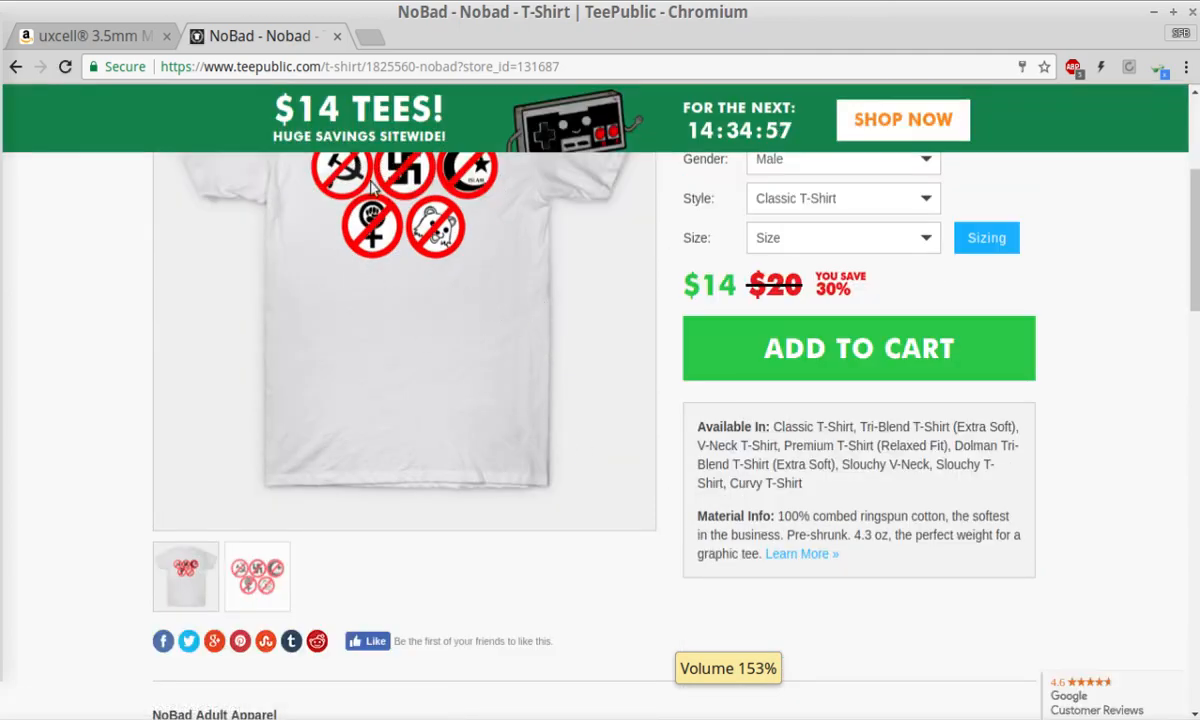
pyautogui.moveTo(648, 513)
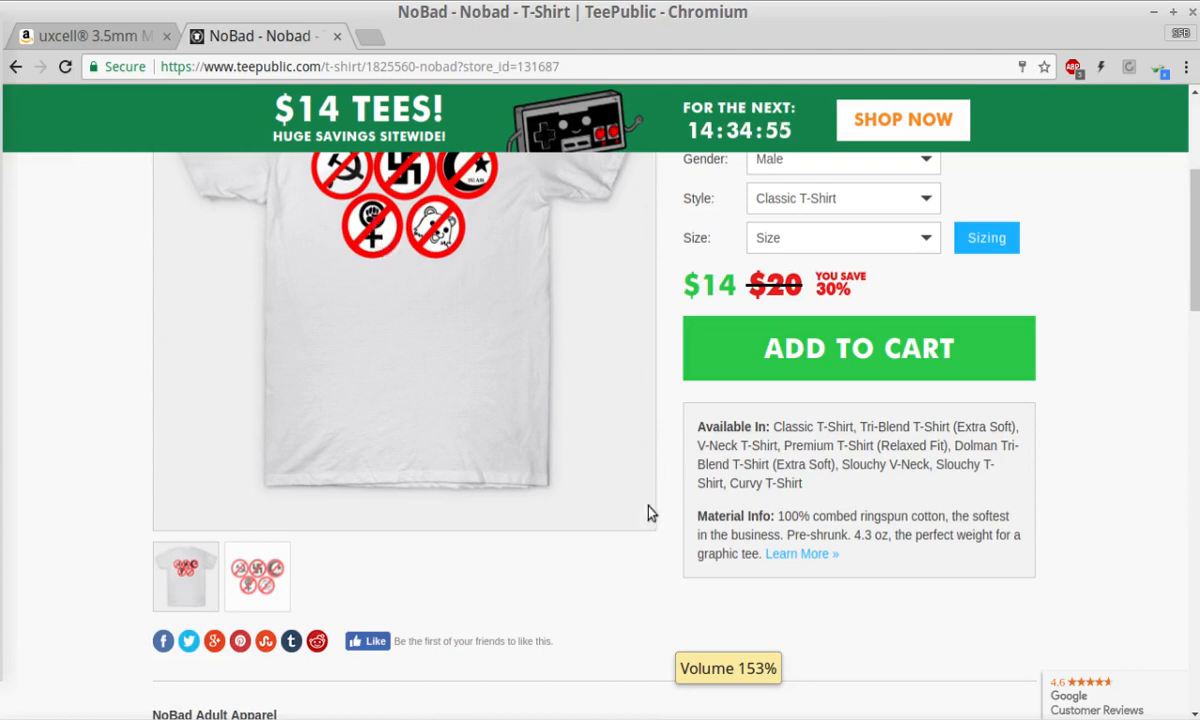
pyautogui.scroll(-3)
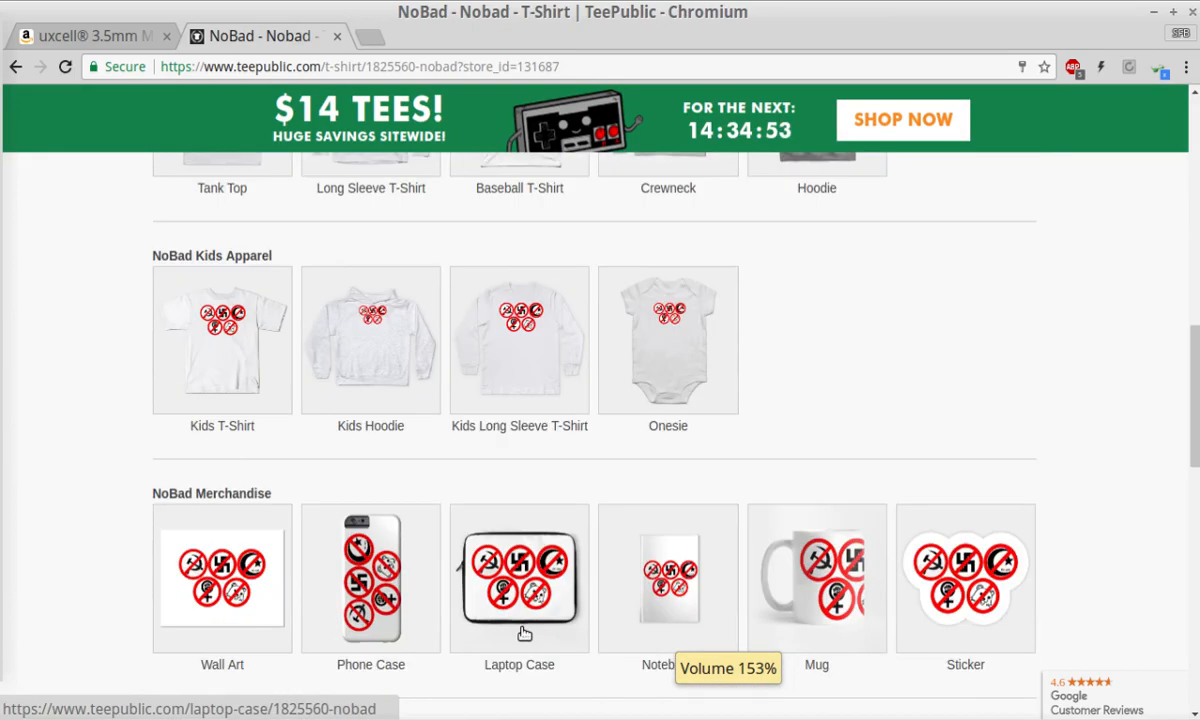
pyautogui.scroll(-3)
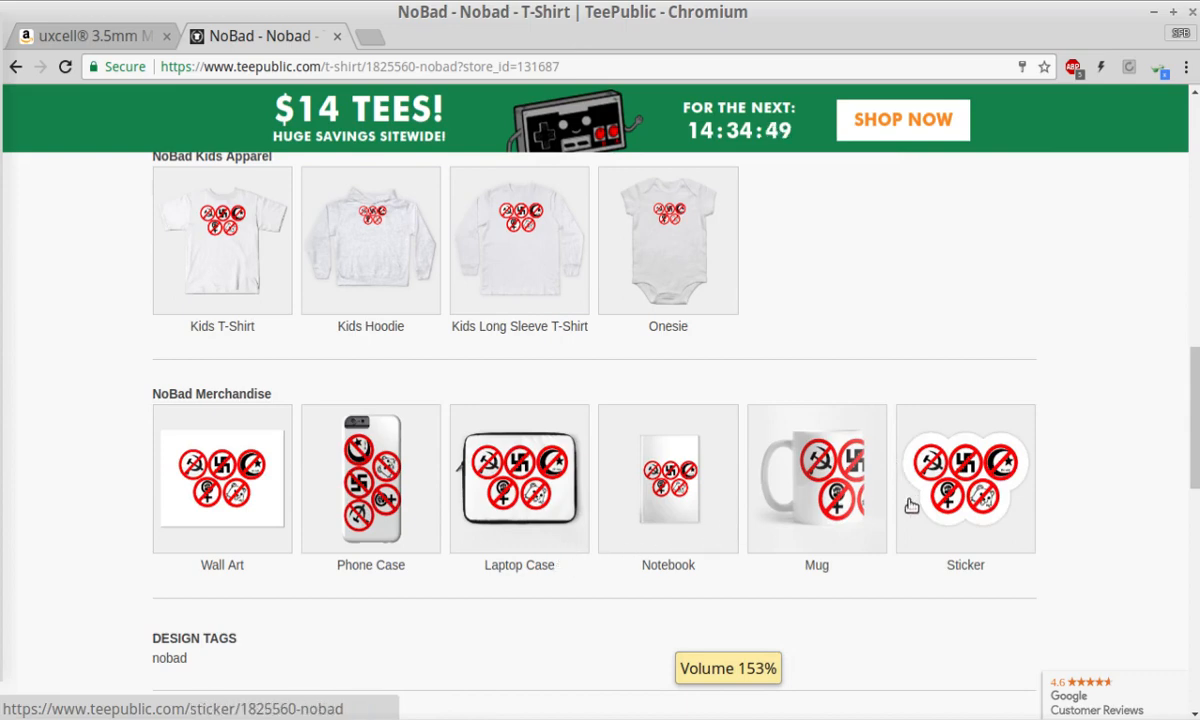
pyautogui.scroll(3)
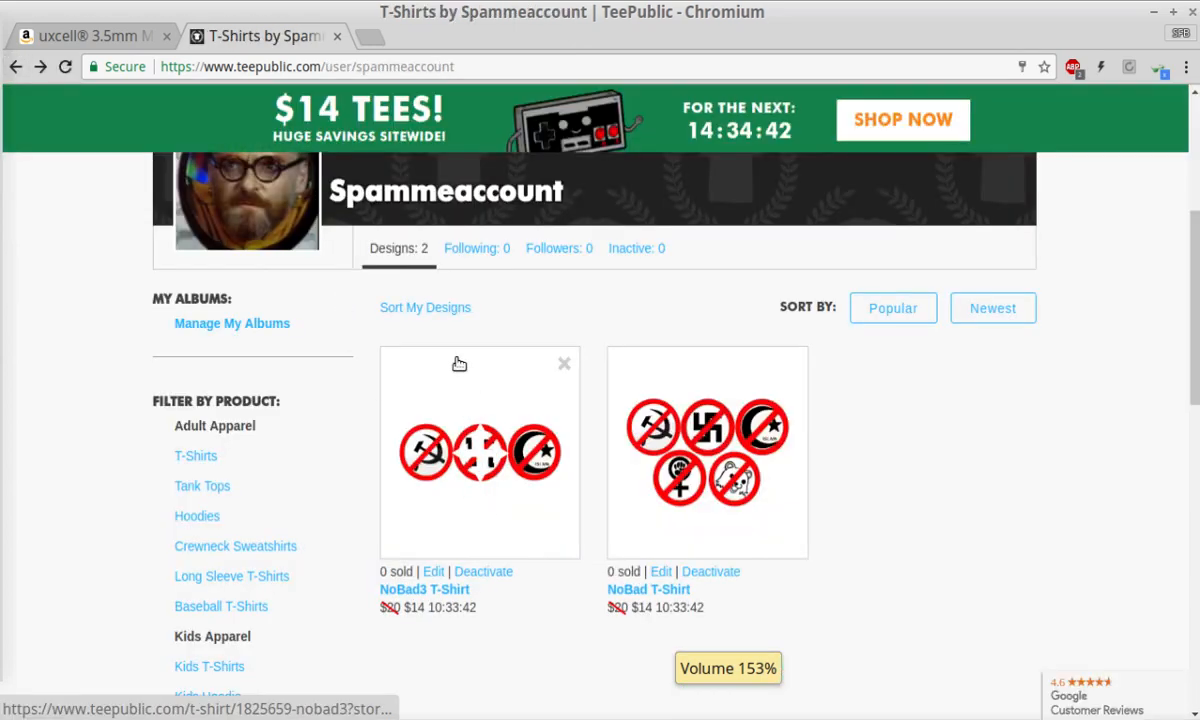
# Browse the NoBad3 T-Shirt product page, then return to the Amazon USB sound card listing
pyautogui.click(424, 589)
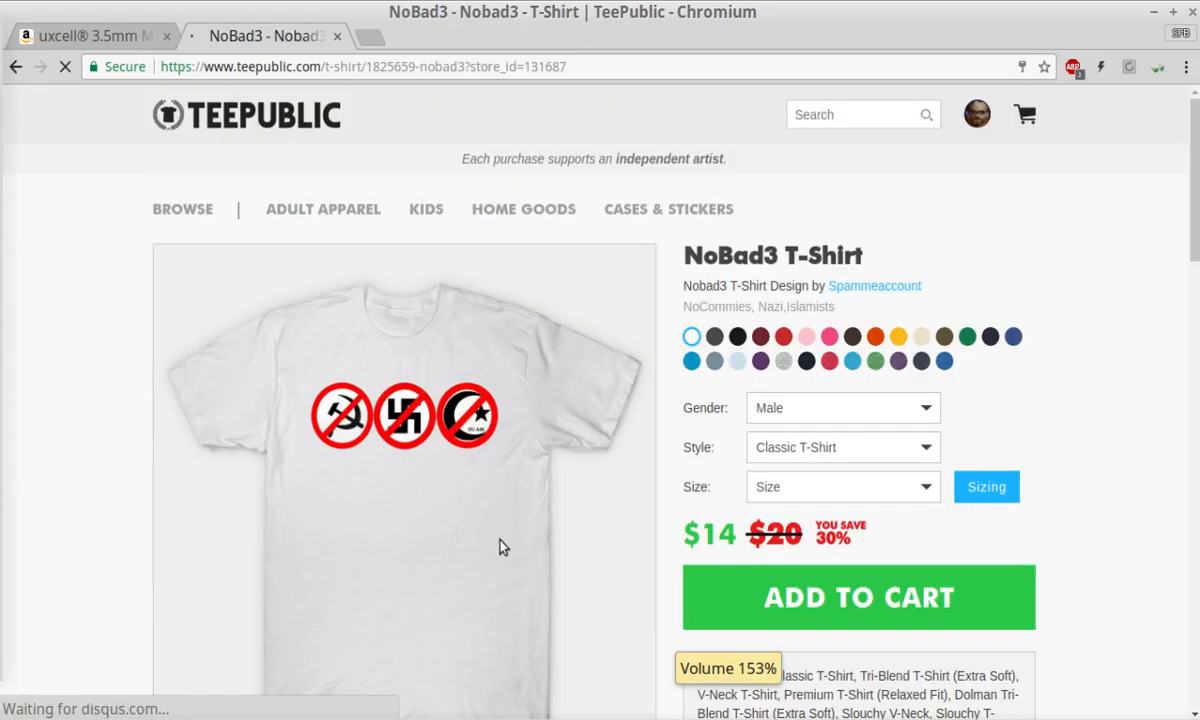
pyautogui.scroll(-3)
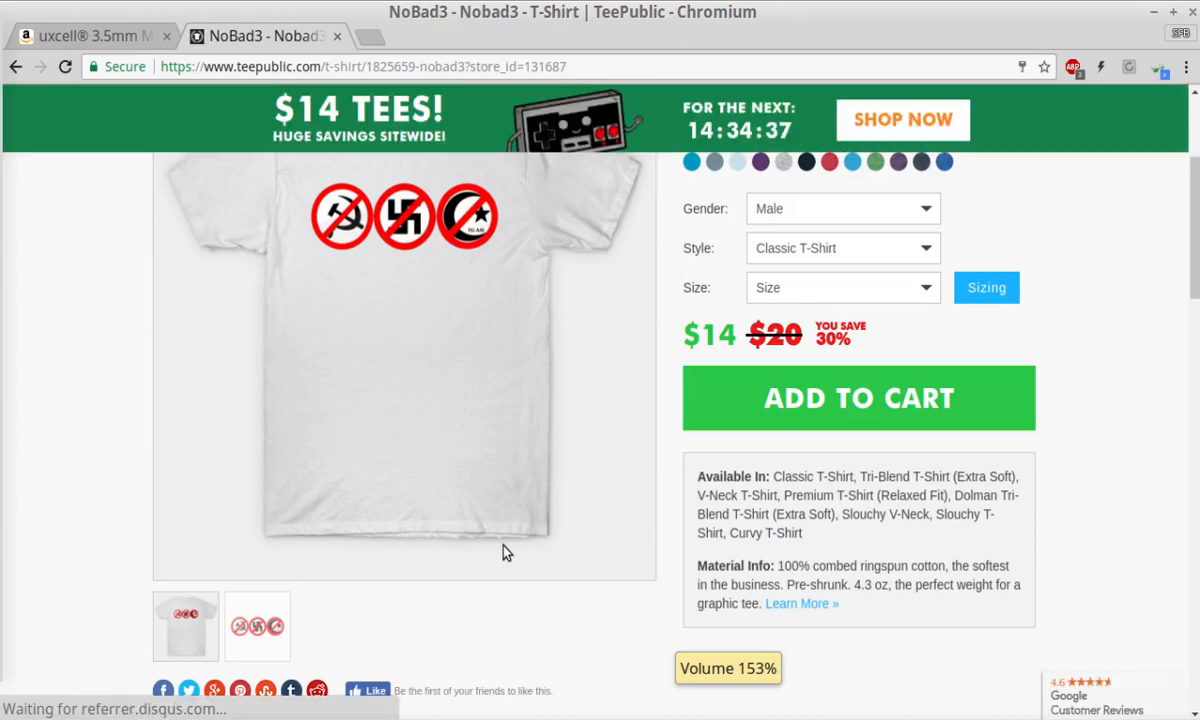
pyautogui.scroll(-3)
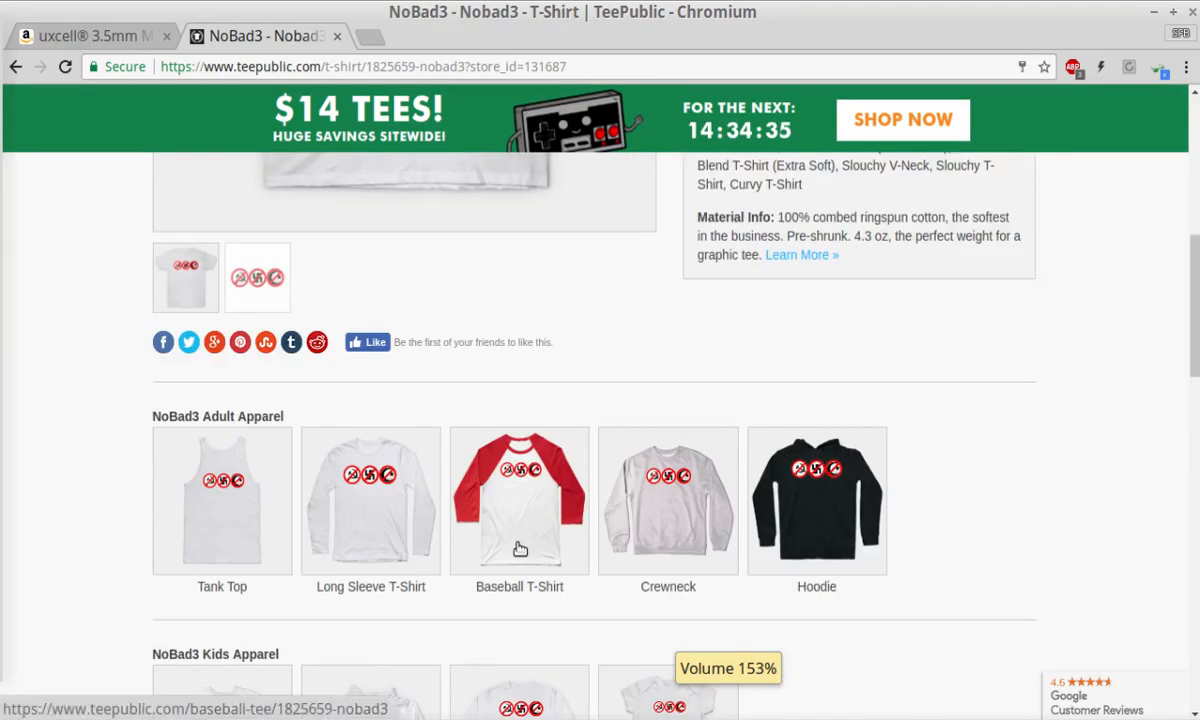
pyautogui.scroll(-3)
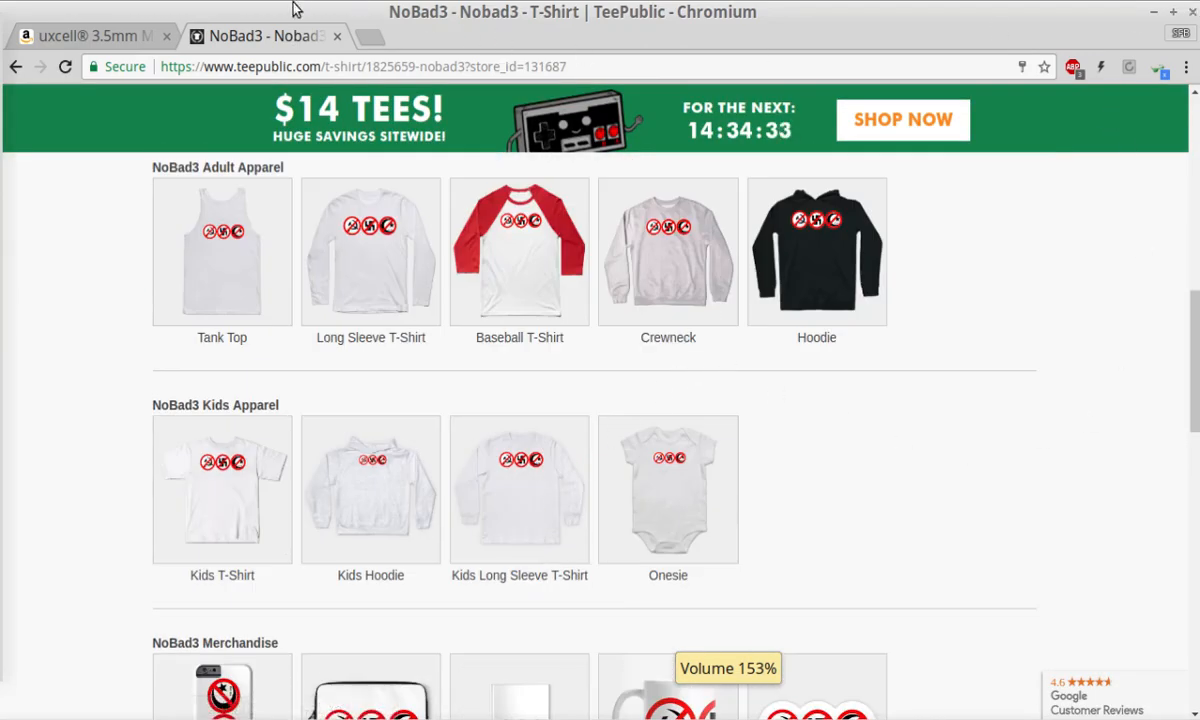
pyautogui.click(90, 36)
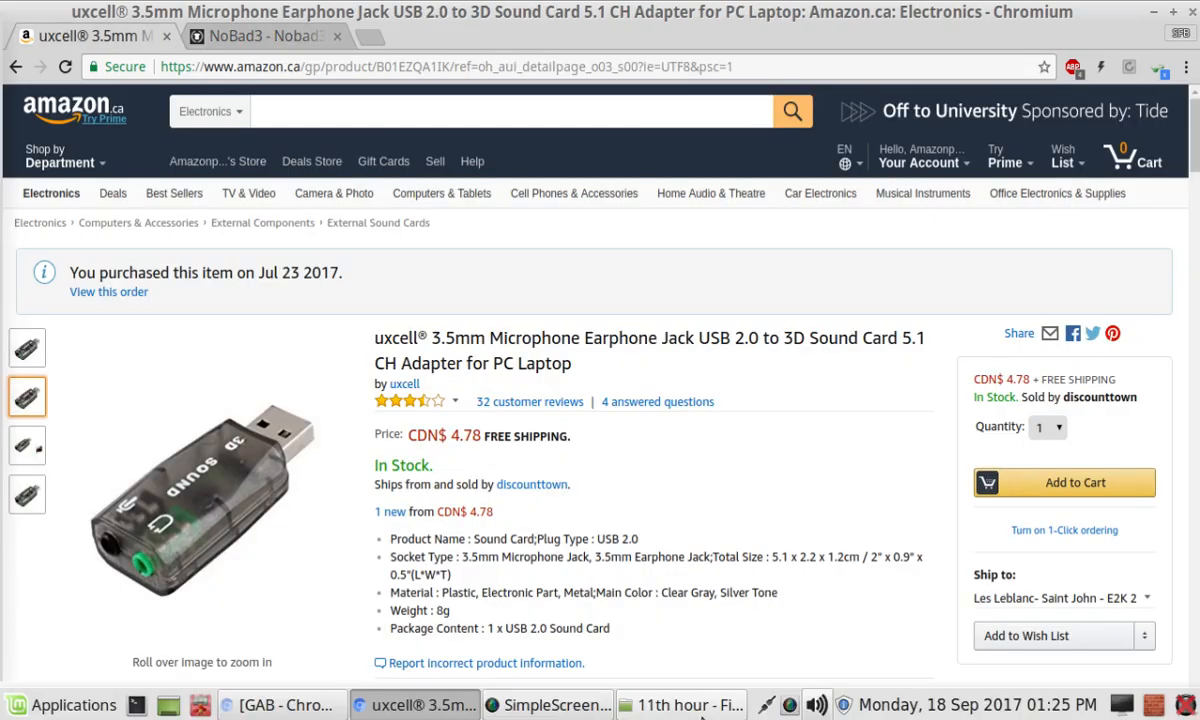